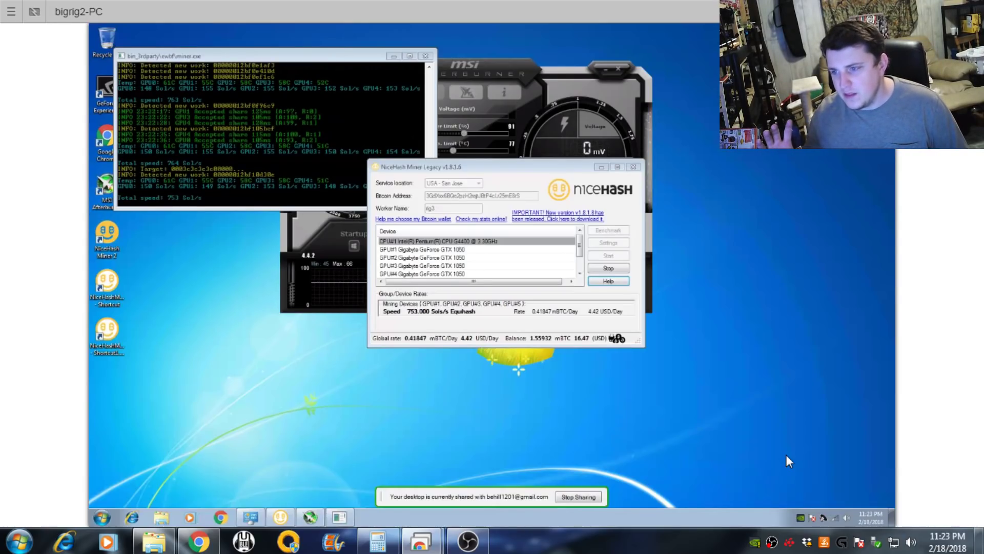
mouse_move(511, 177)
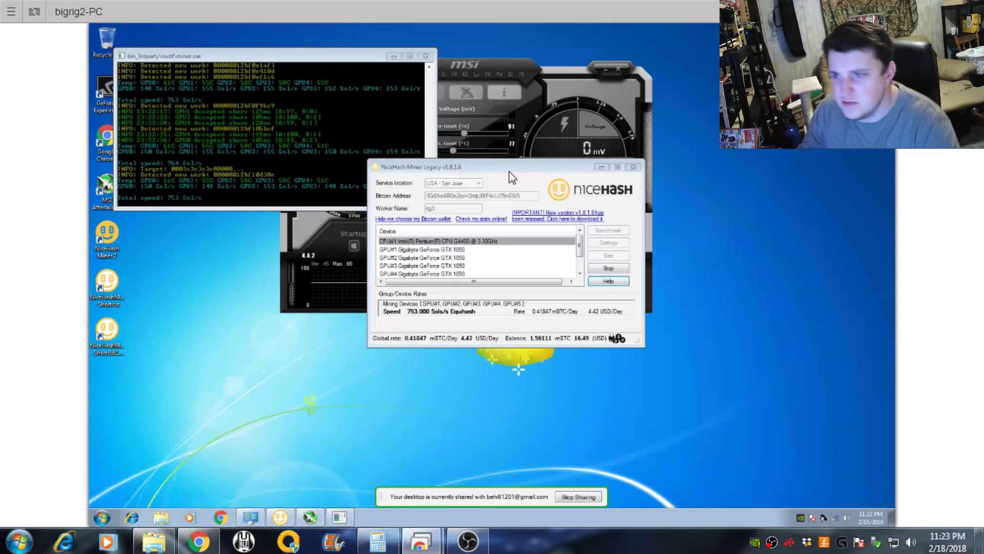
mouse_move(452, 175)
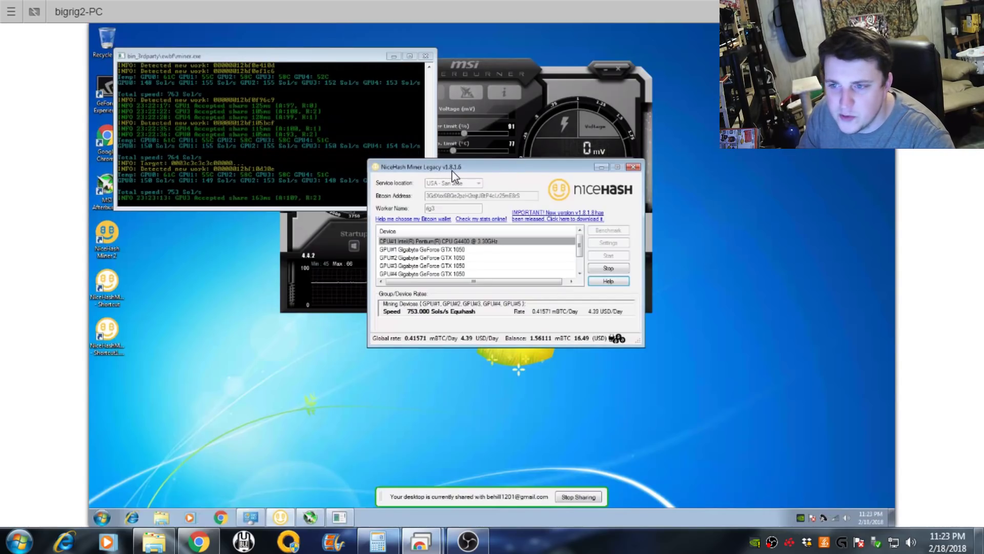
mouse_move(572, 219)
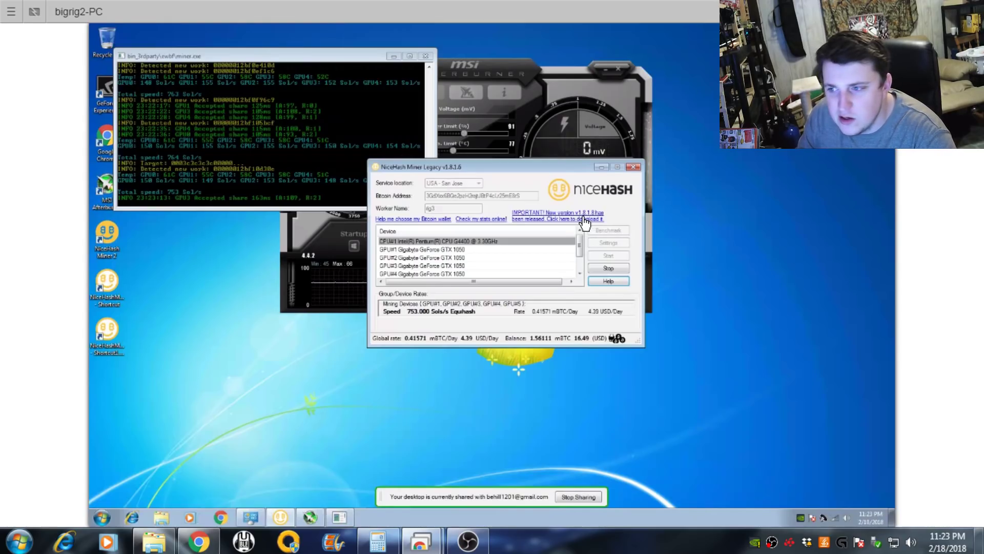
mouse_move(608, 221)
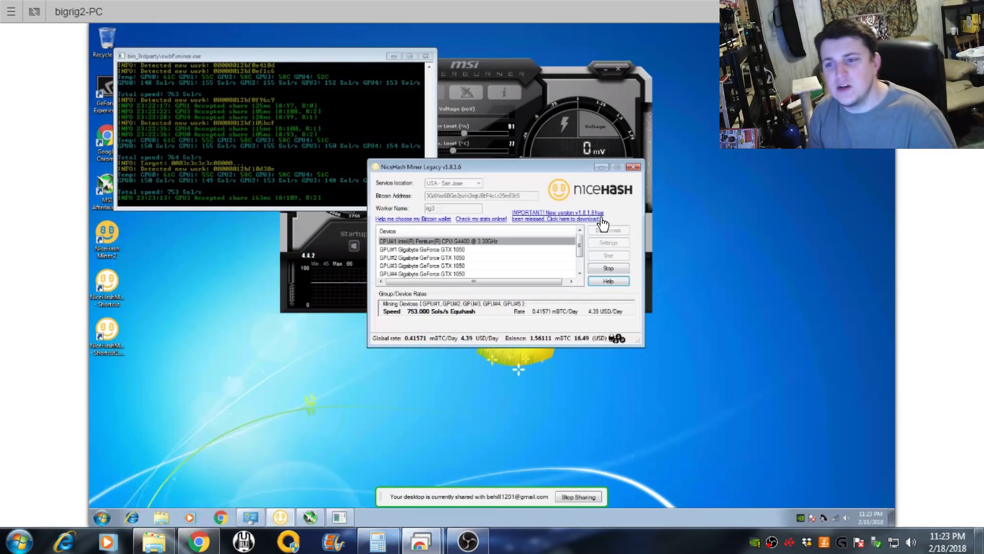
mouse_move(552, 109)
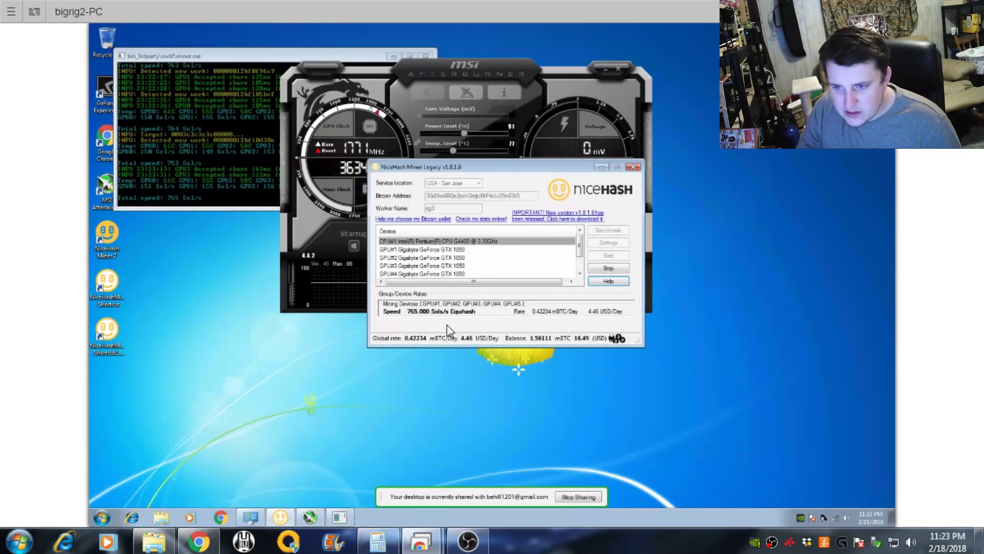
mouse_move(426, 328)
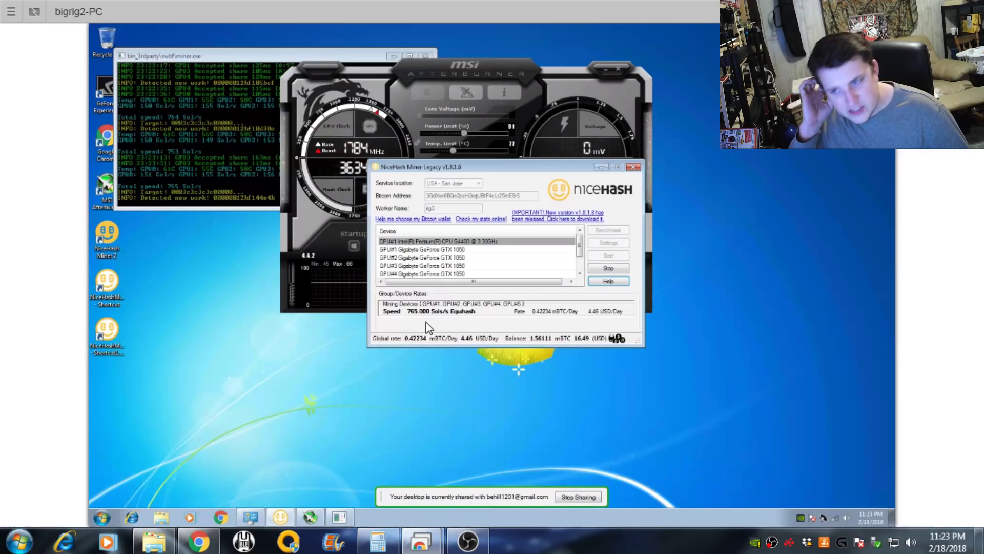
mouse_move(543, 281)
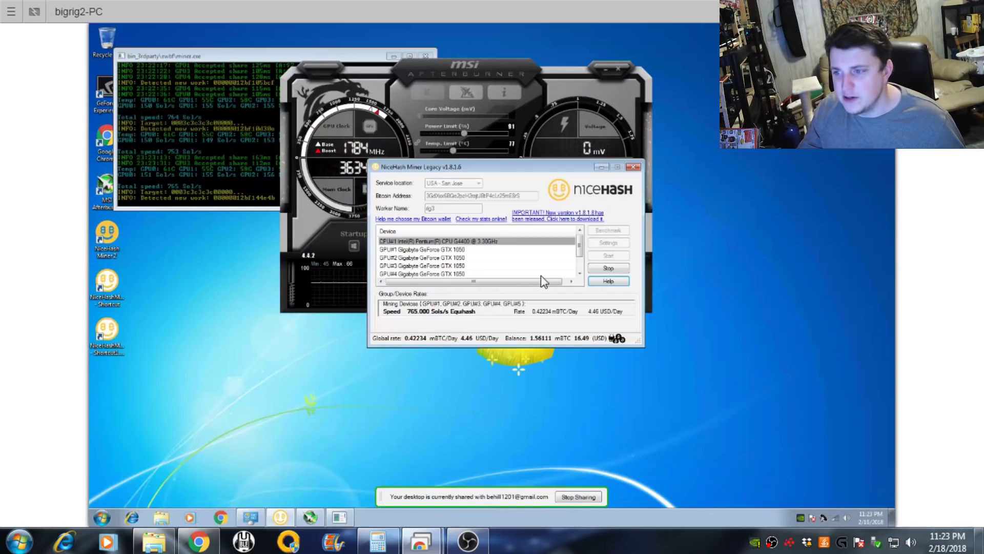
mouse_move(606, 270)
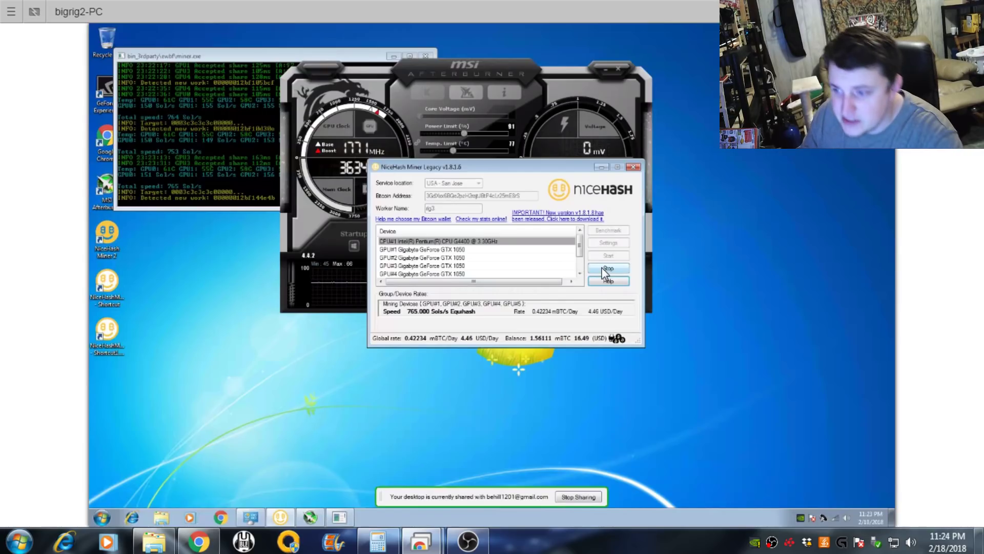
Stop the old miner and download the NHML-1.8.1.8.zip asset from the GitHub release page
left_click(608, 267)
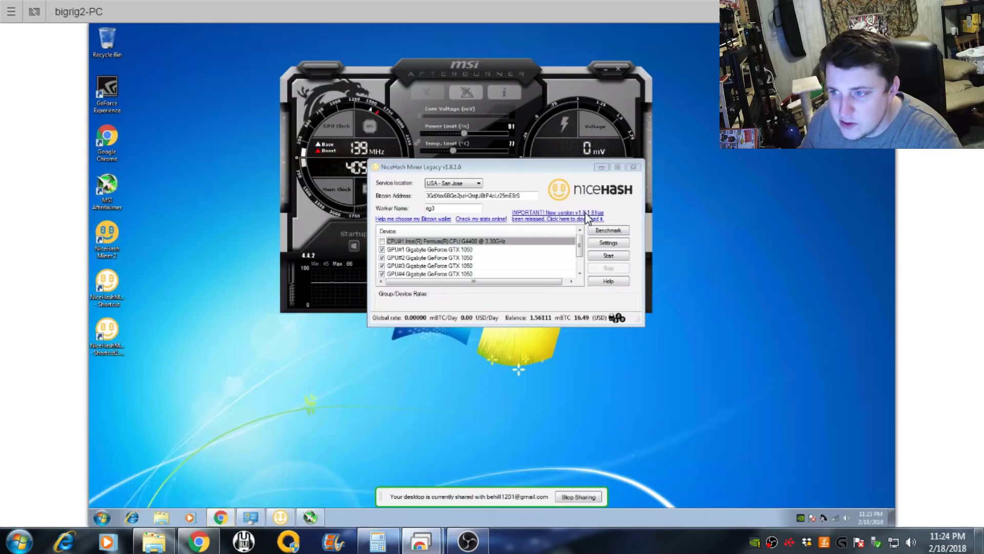
left_click(556, 216)
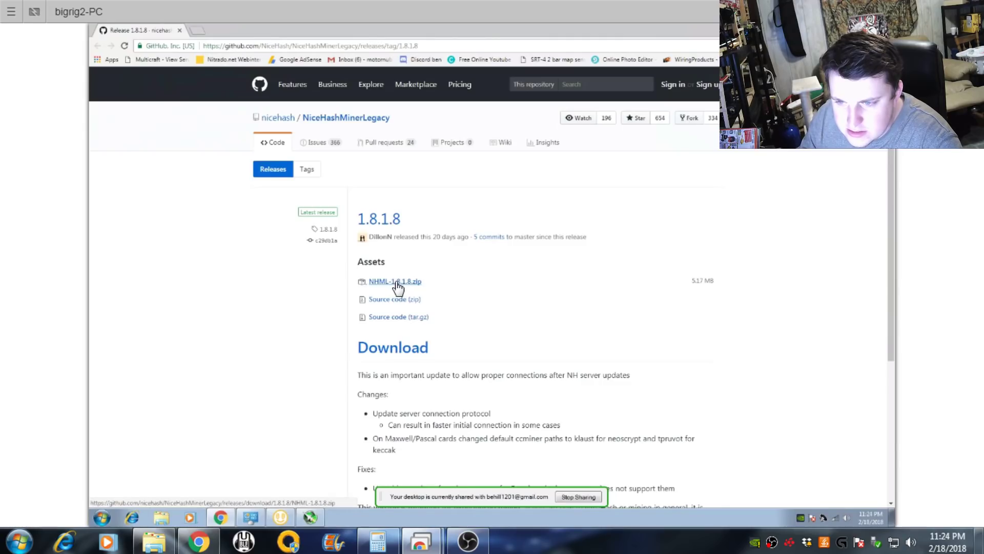
left_click(394, 281)
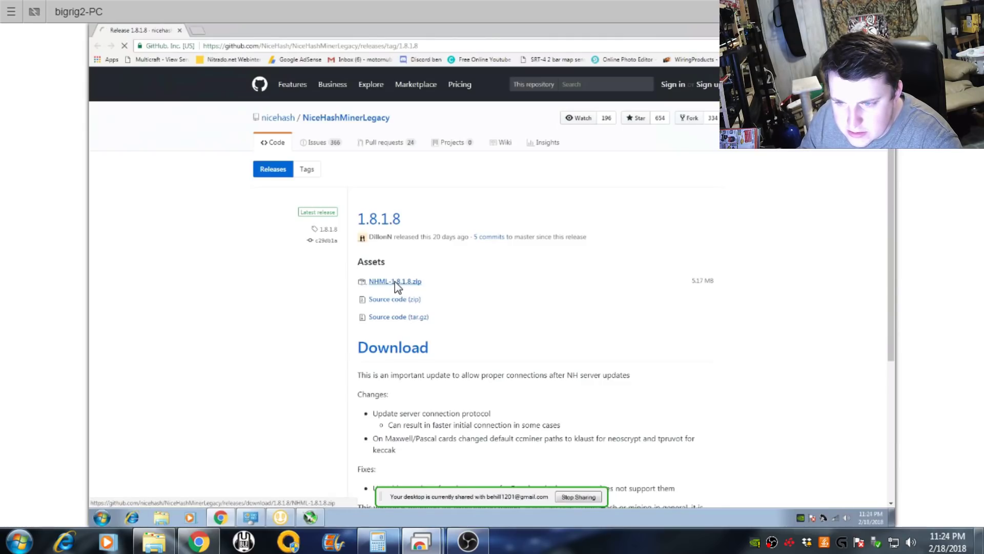
left_click(395, 281)
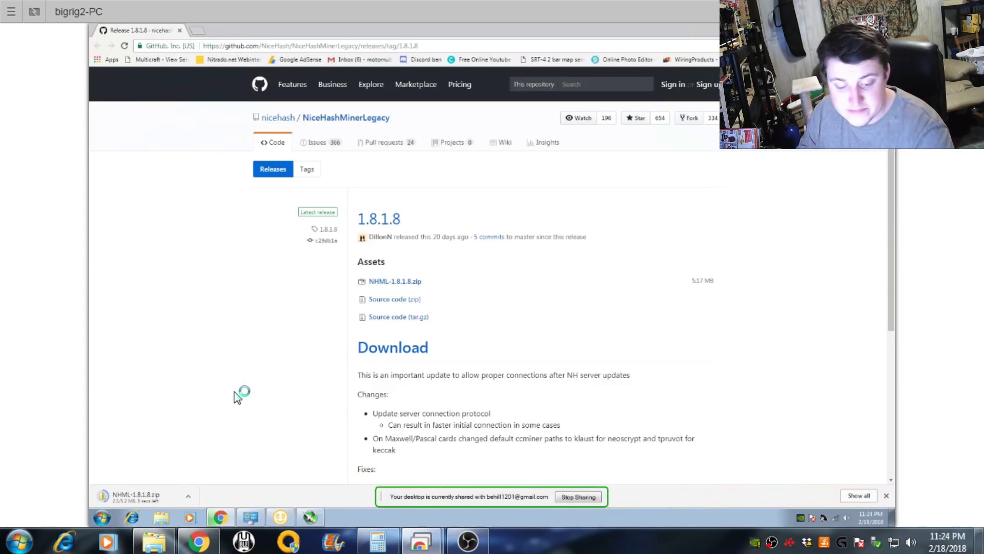
mouse_move(154, 499)
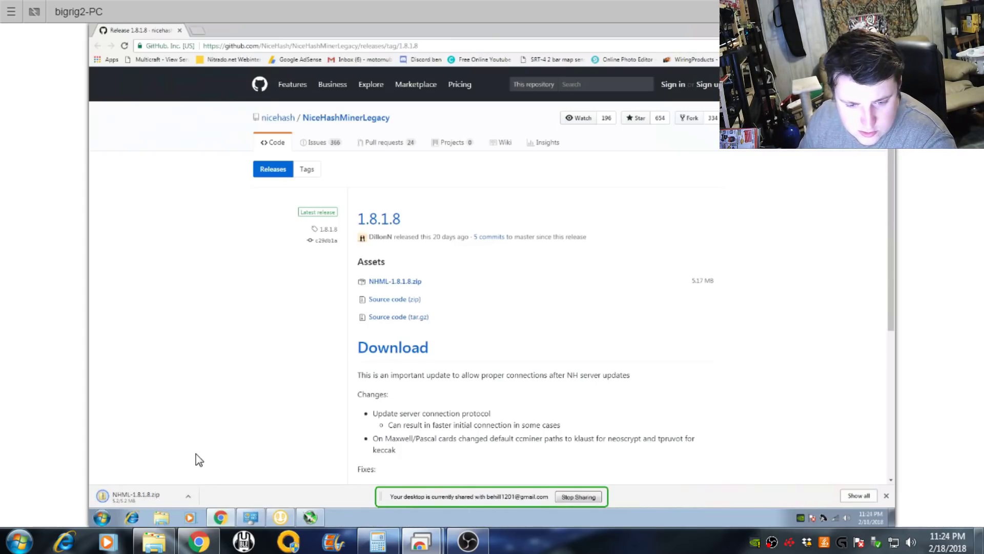
mouse_move(207, 482)
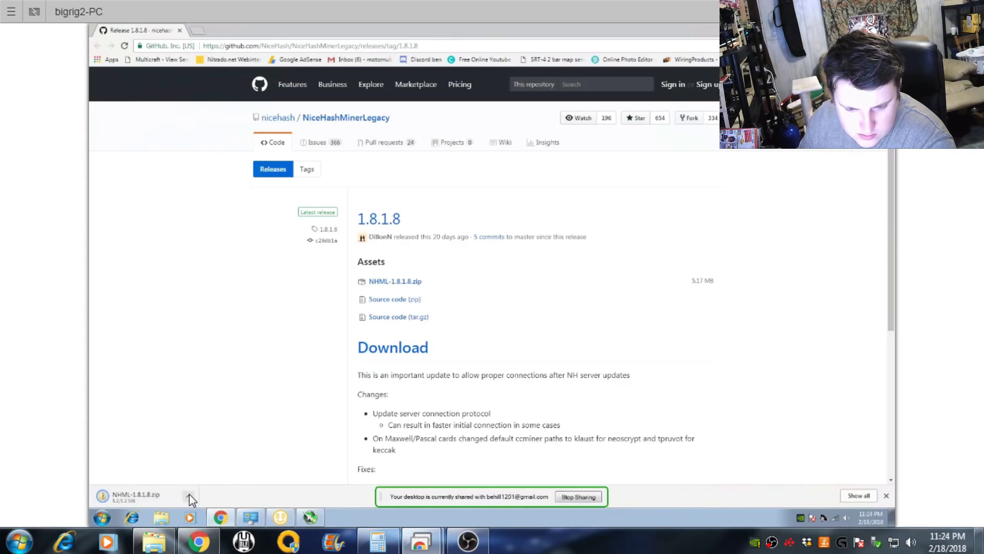
left_click(188, 496)
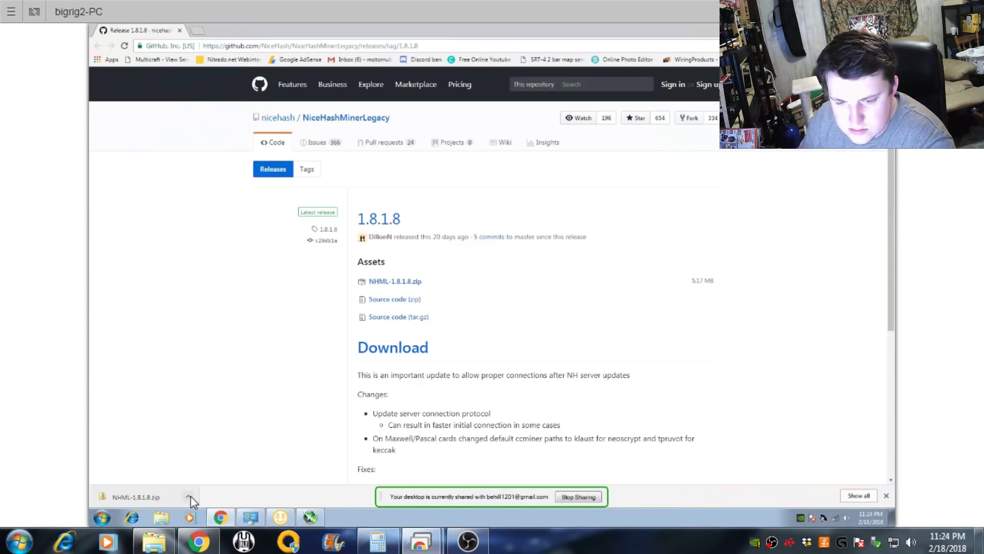
Show the downloaded NHML-1.8.1.8 zip in its folder and extract its contents
left_click(189, 496)
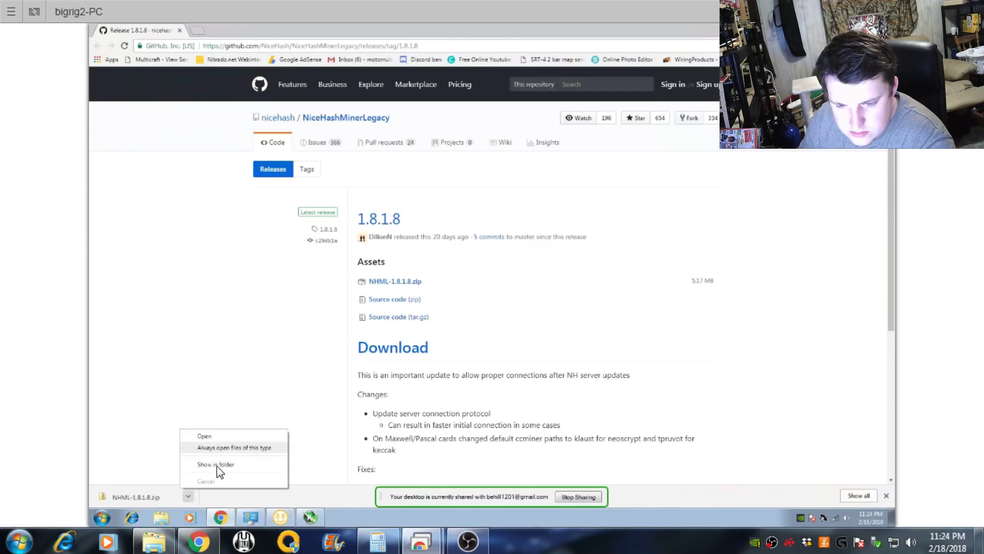
left_click(215, 463)
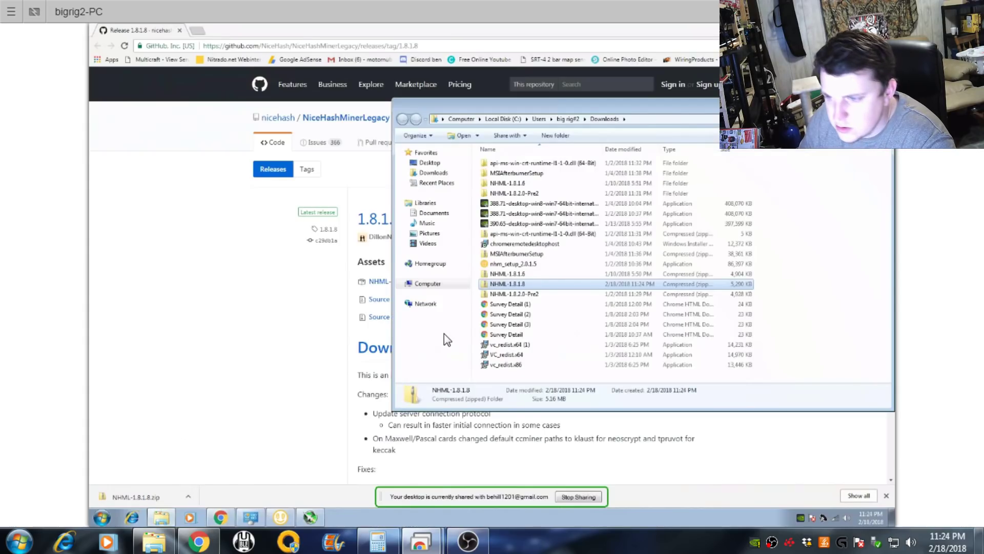
mouse_move(533, 289)
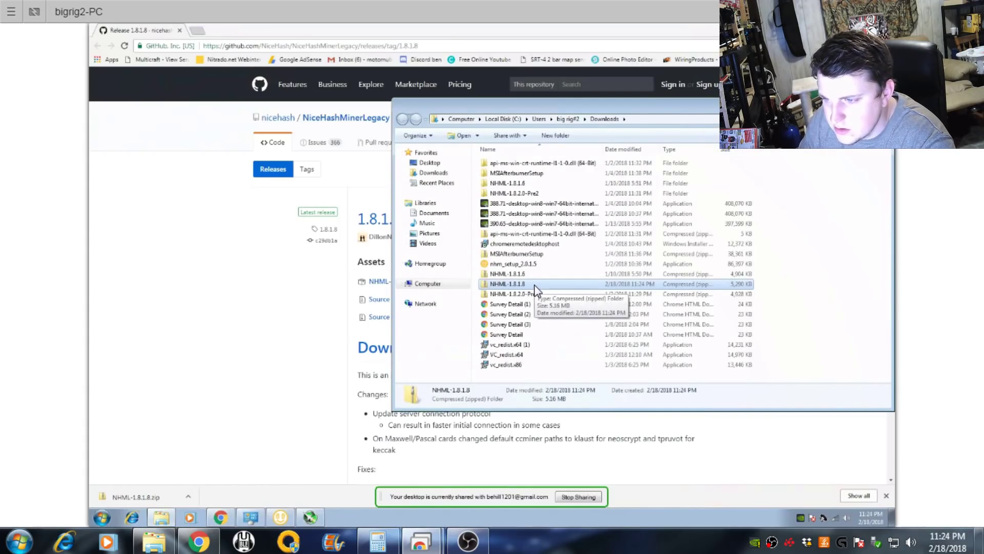
right_click(508, 284)
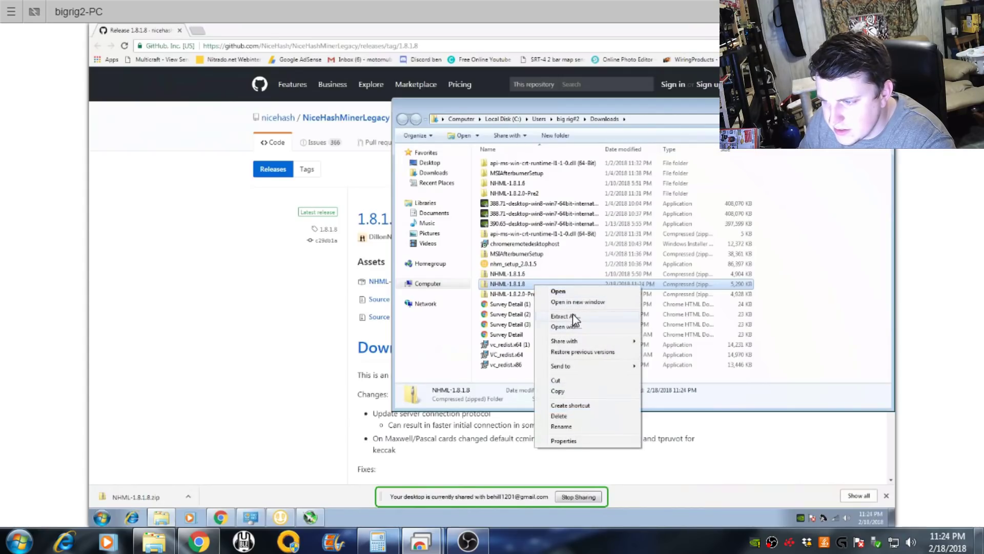
left_click(560, 316)
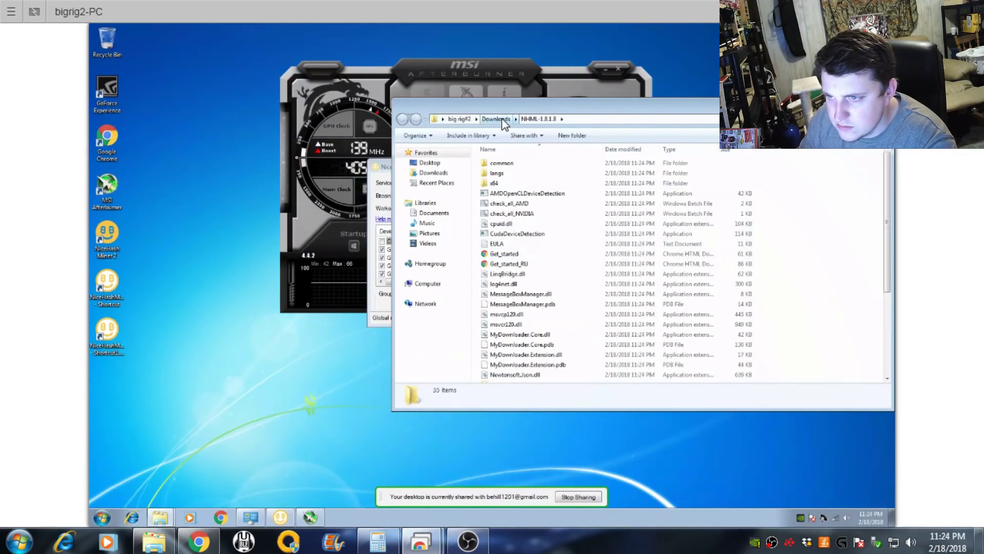
mouse_move(505, 284)
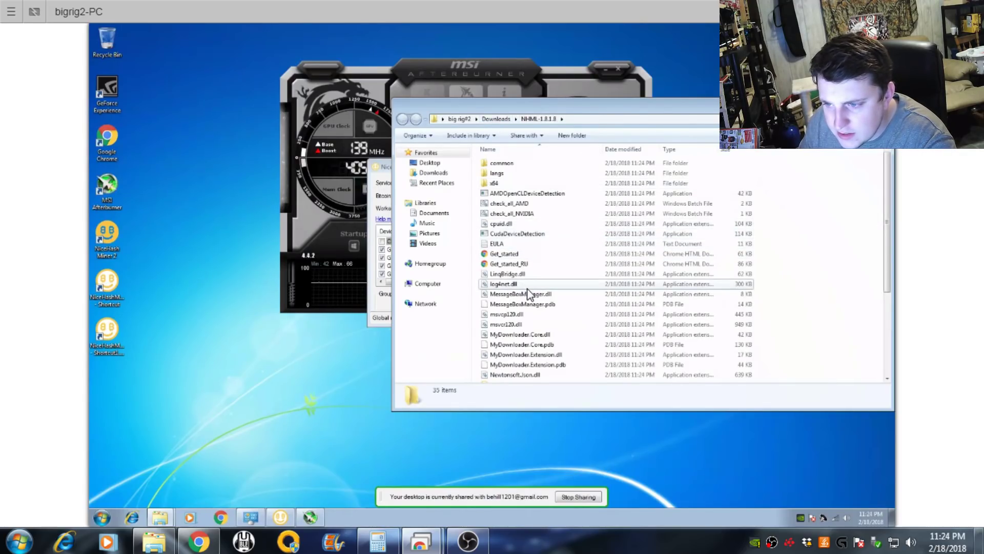
Create a shortcut to the NiceHashMinerLegacy application and start renaming it
left_click(519, 347)
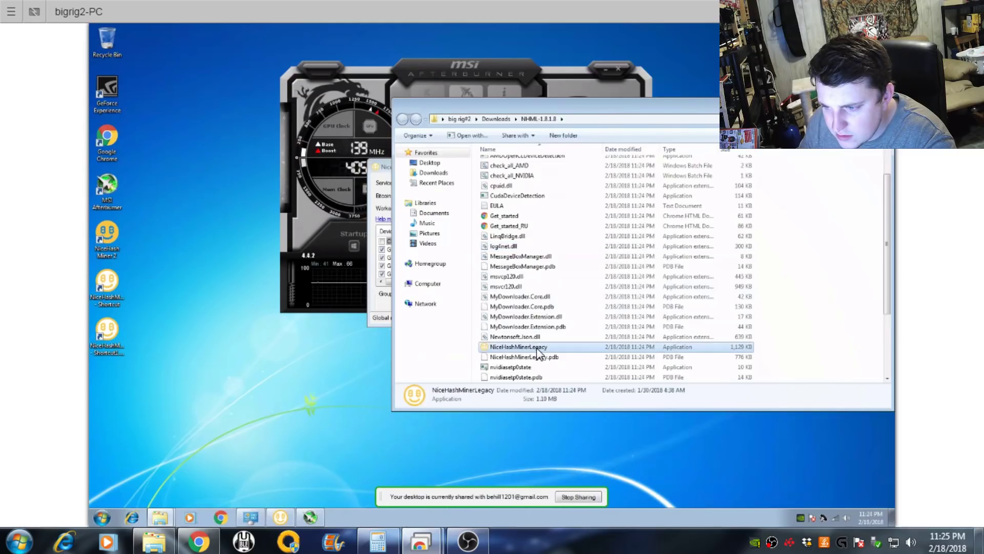
right_click(519, 346)
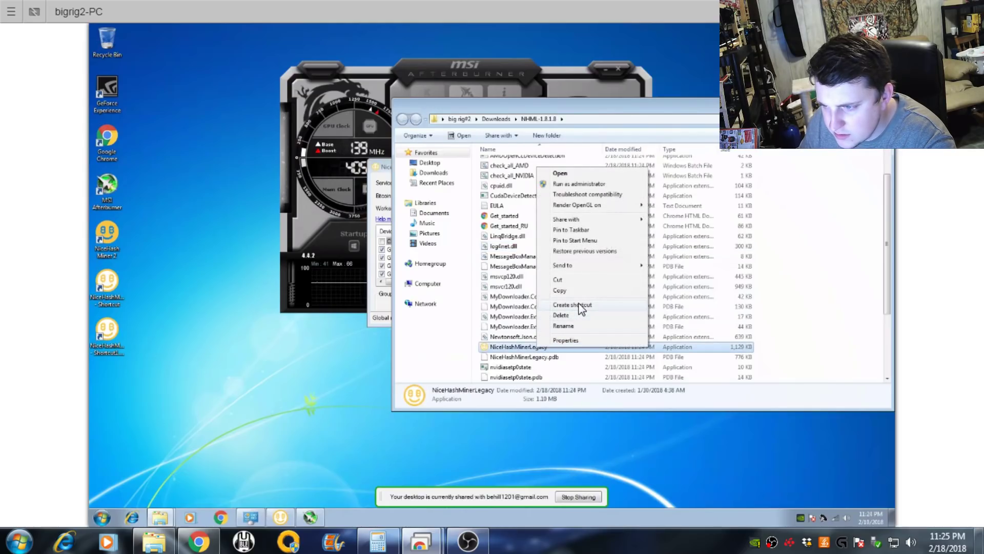
left_click(572, 304)
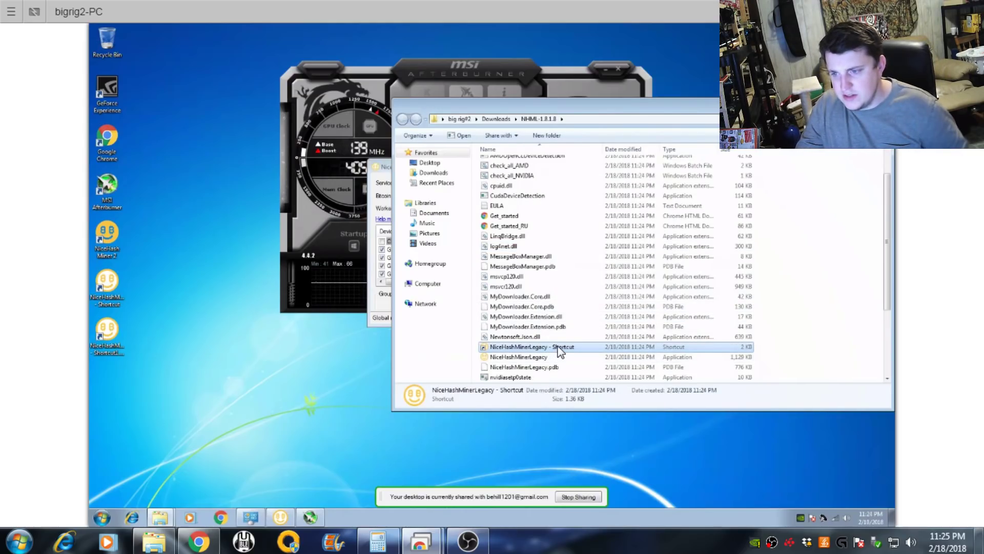
left_click(529, 347)
type("nh")
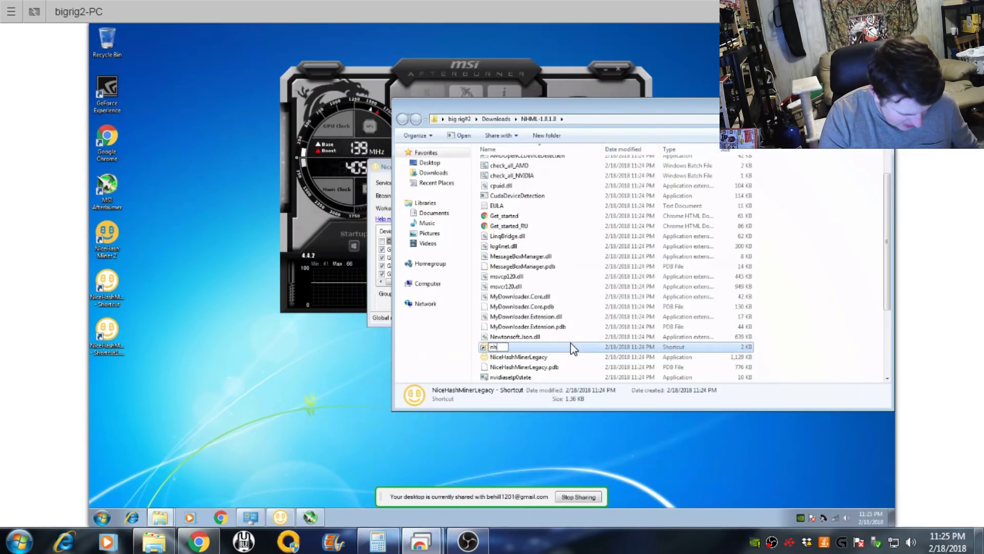
type("ml new")
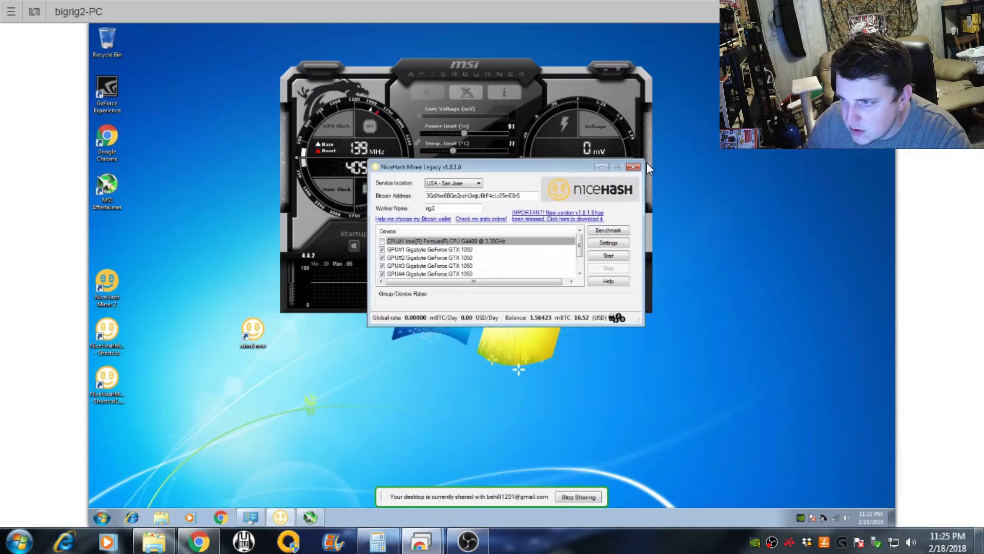
Close the old miner, launch the new NiceHash Miner Legacy, accept its terms and allow it to run
left_click(634, 166)
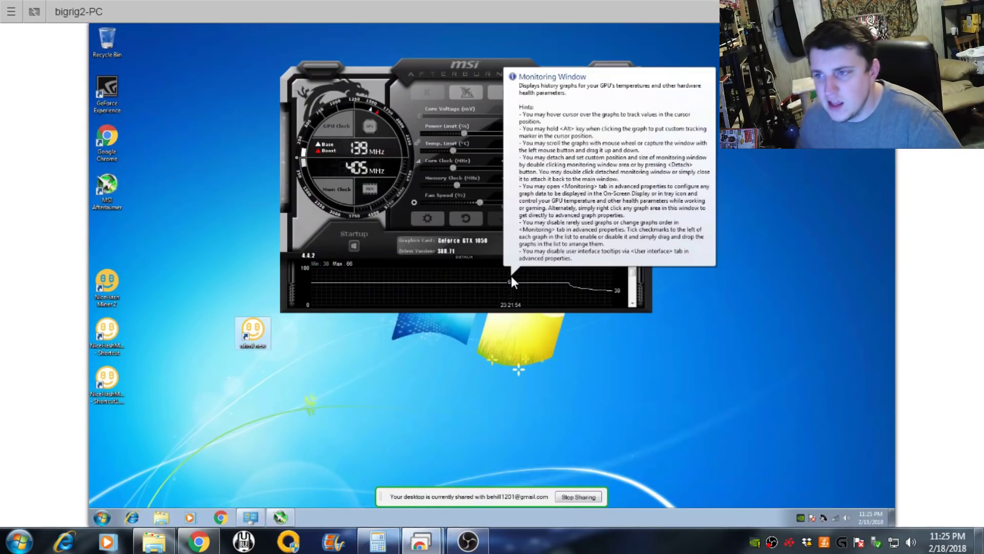
double_click(252, 332)
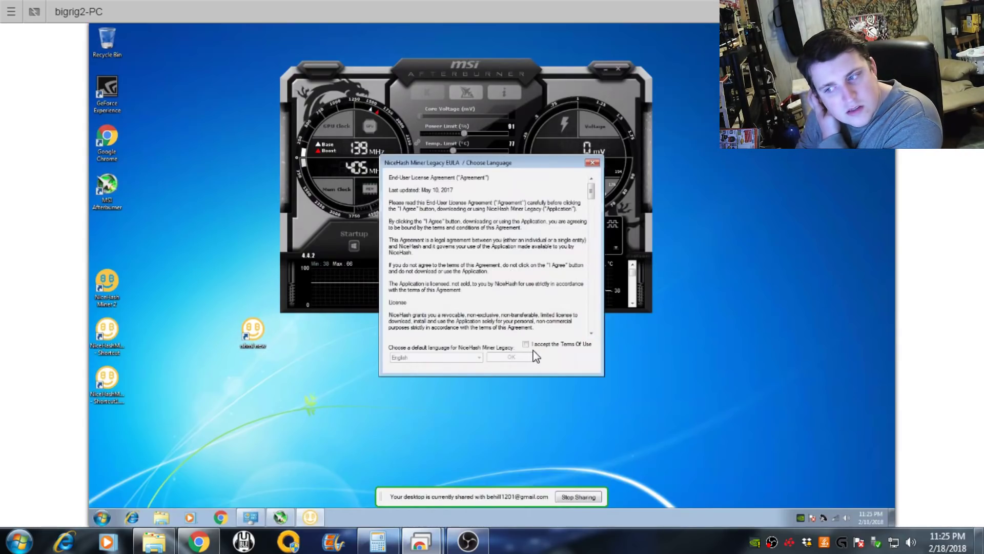
left_click(510, 357)
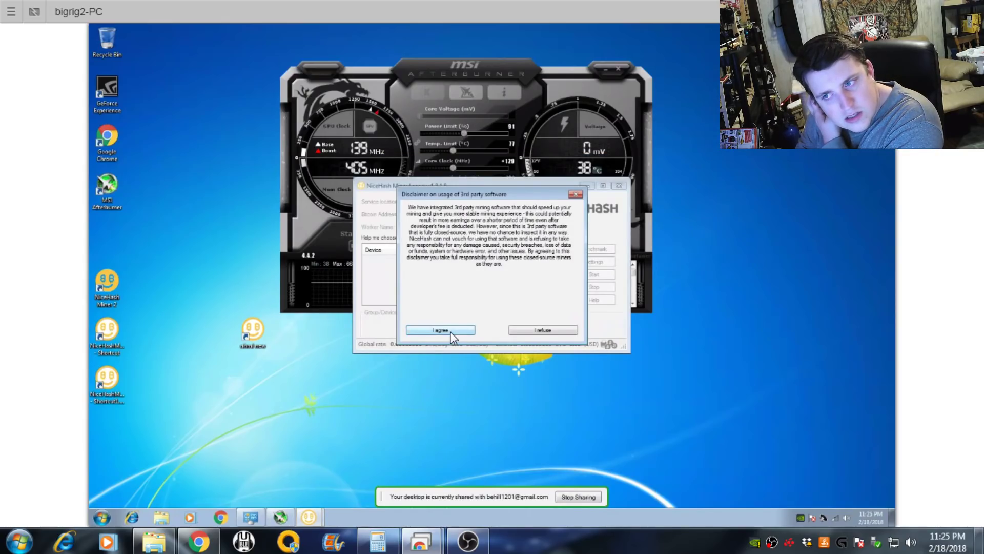
left_click(440, 329)
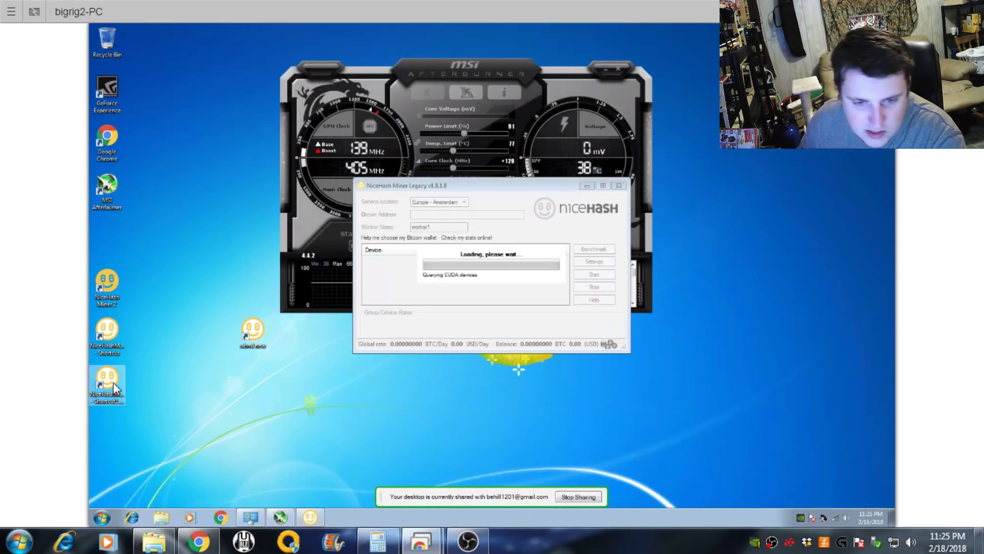
double_click(107, 385)
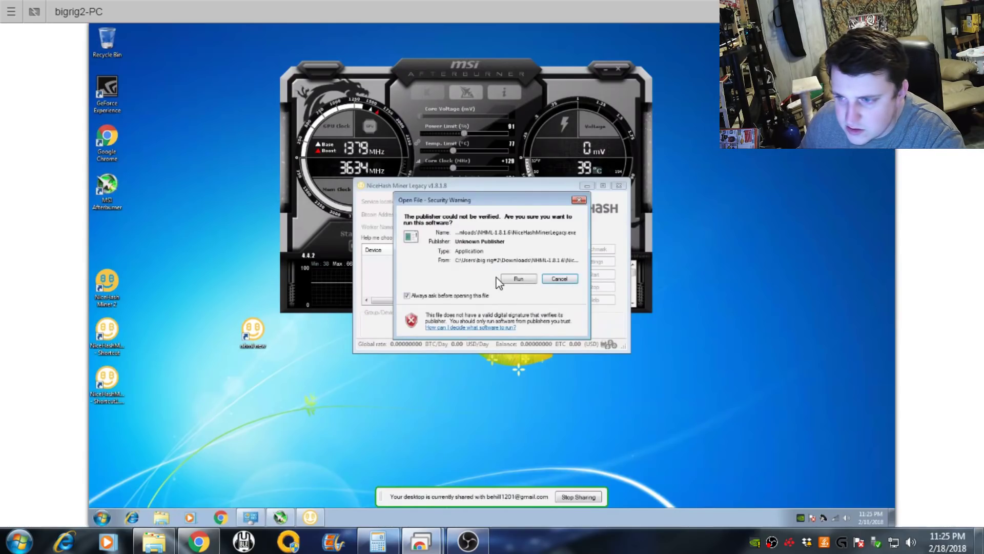
left_click(518, 278)
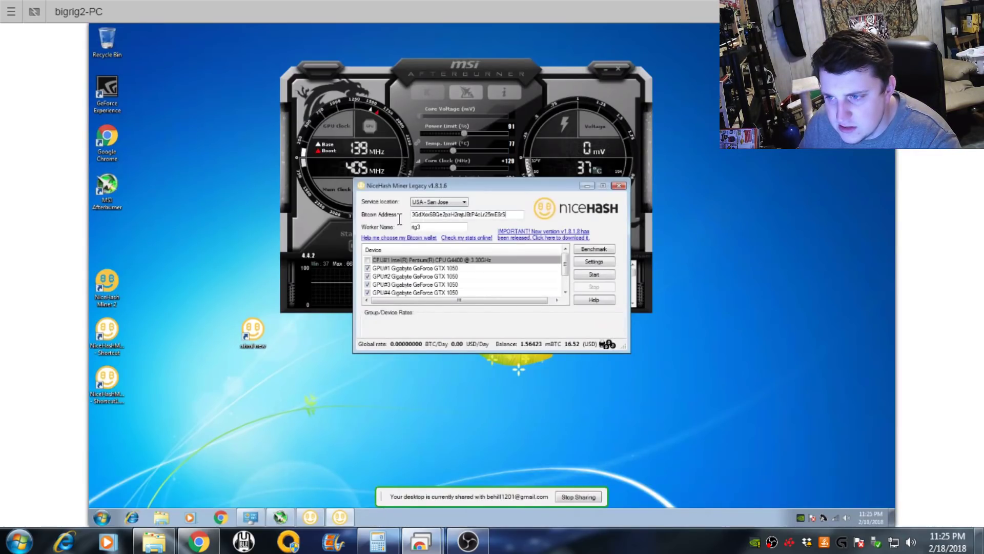
Copy the Bitcoin wallet address from the address field
right_click(467, 214)
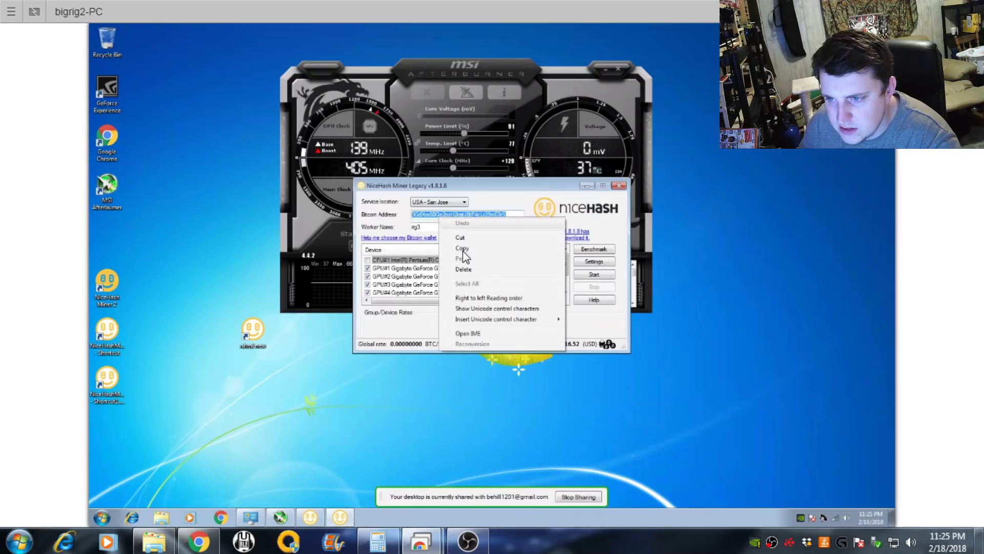
left_click(463, 248)
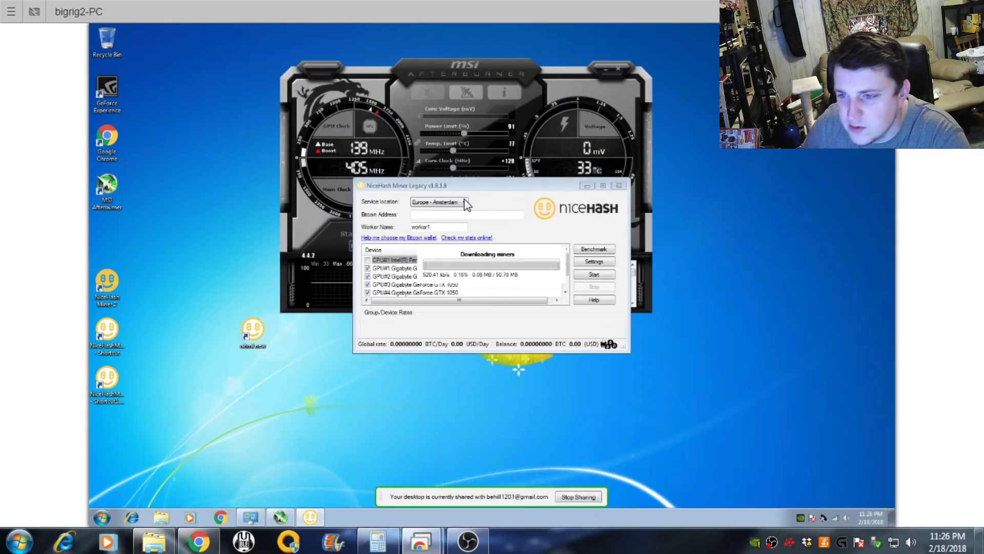
mouse_move(533, 357)
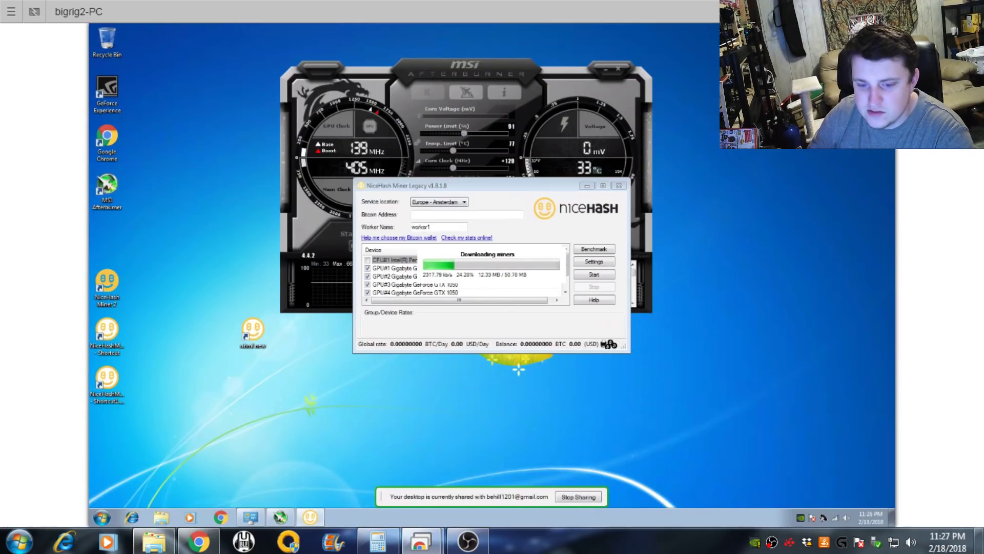
mouse_move(197, 538)
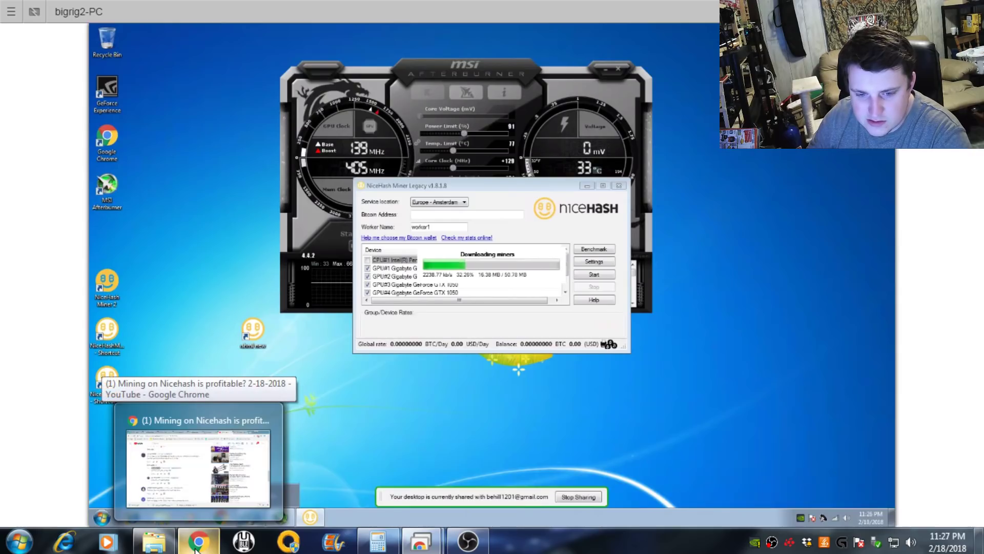
Switch to the Amazon tab in Chrome and search for 'gtx 1050'
left_click(200, 463)
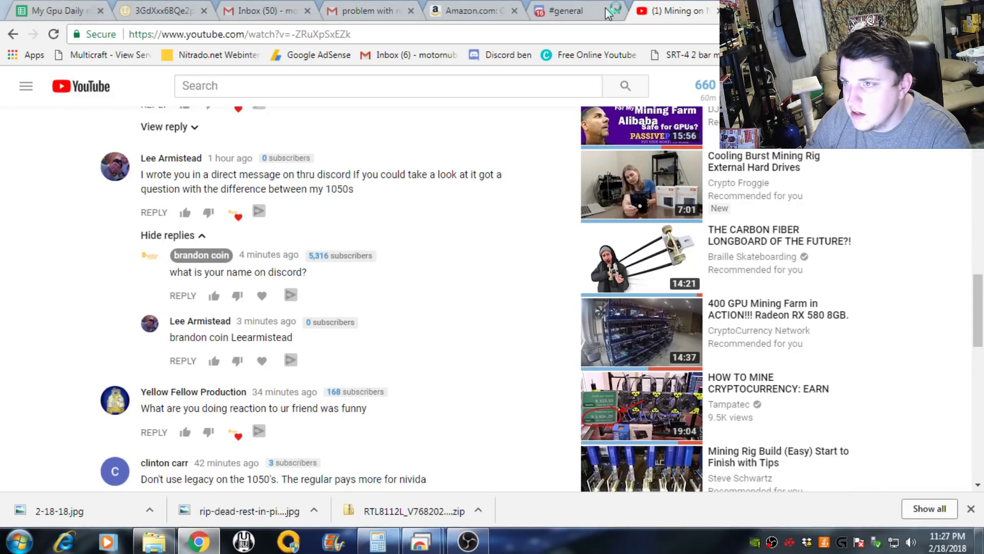
left_click(563, 10)
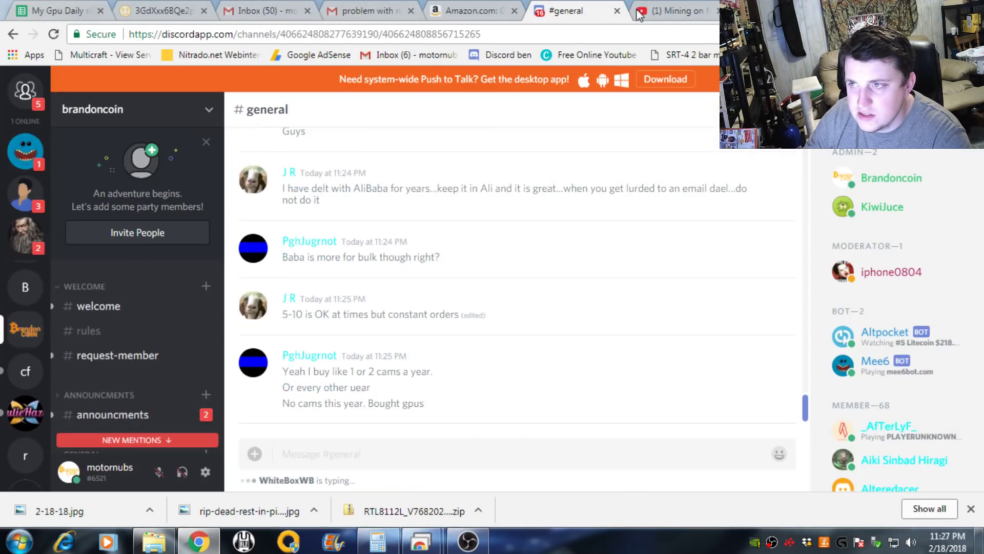
left_click(567, 10)
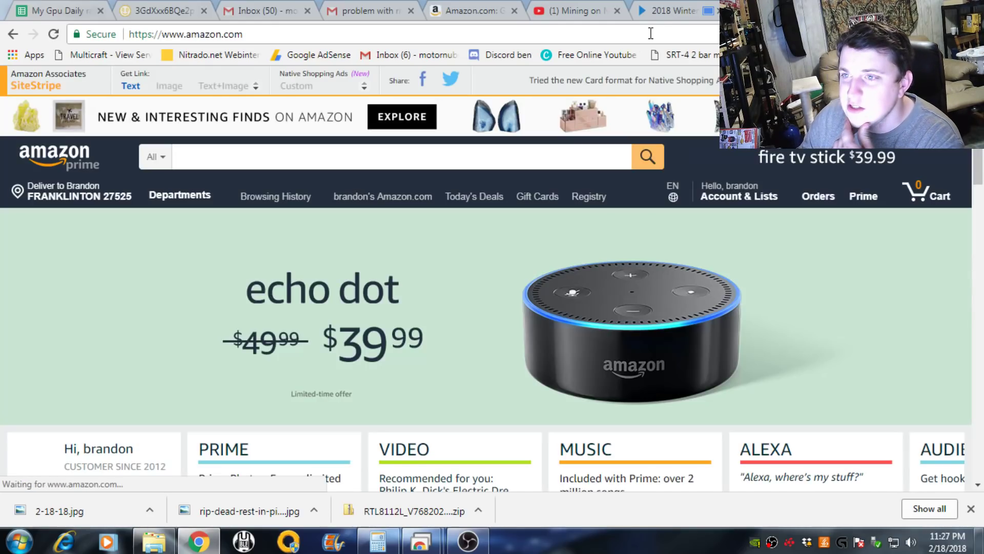
left_click(390, 155)
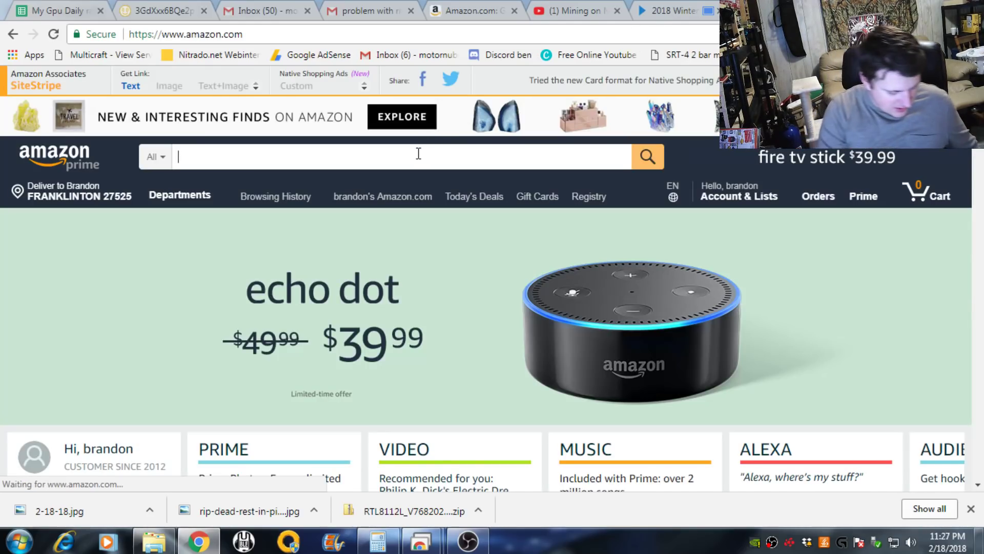
type("gtx 1050")
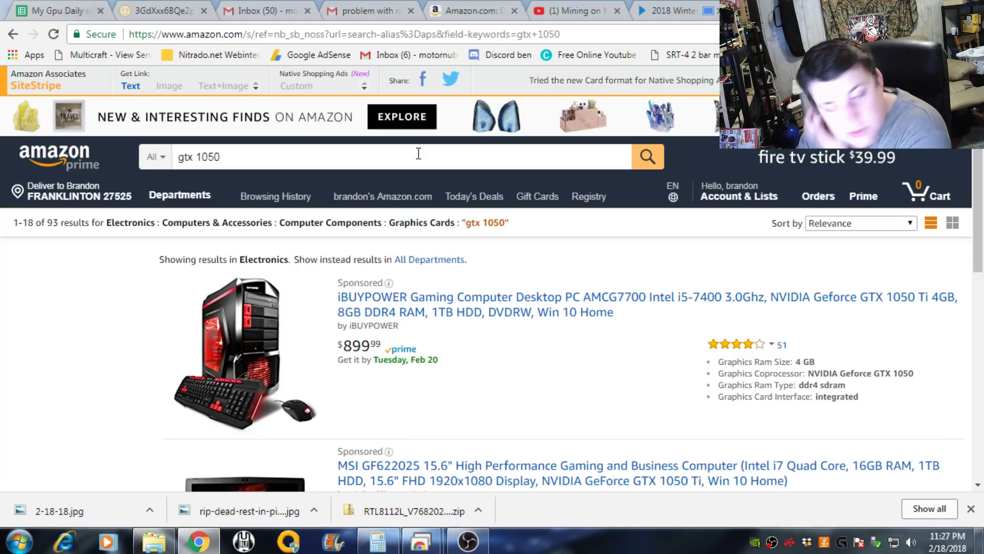
Sort the GTX 1050 results by price low to high and look through the listings
left_click(860, 223)
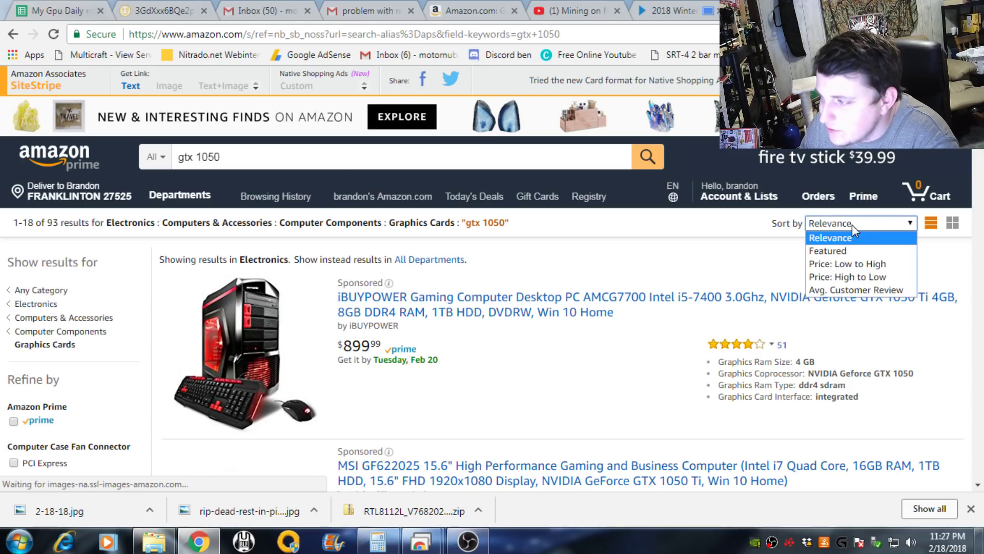
left_click(846, 263)
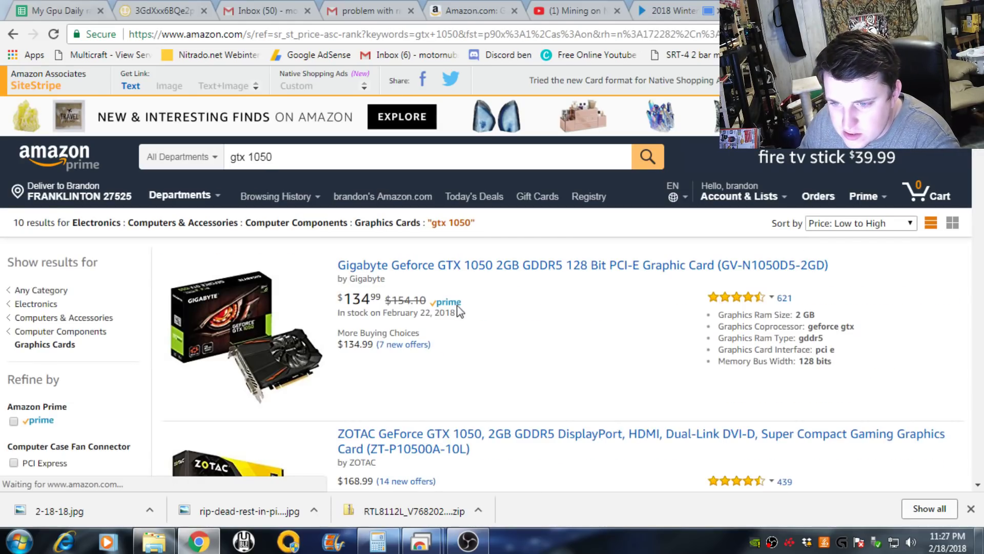
mouse_move(500, 273)
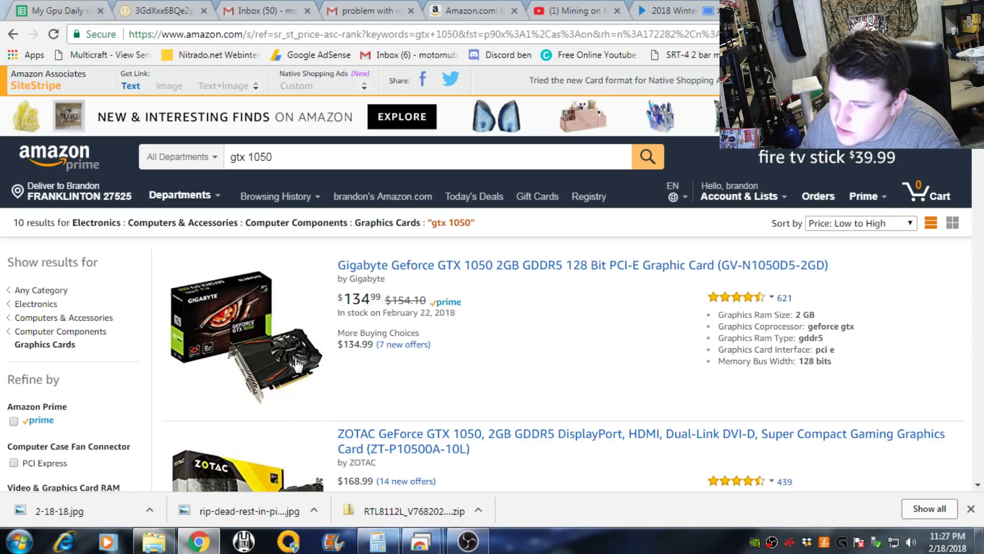
mouse_move(283, 352)
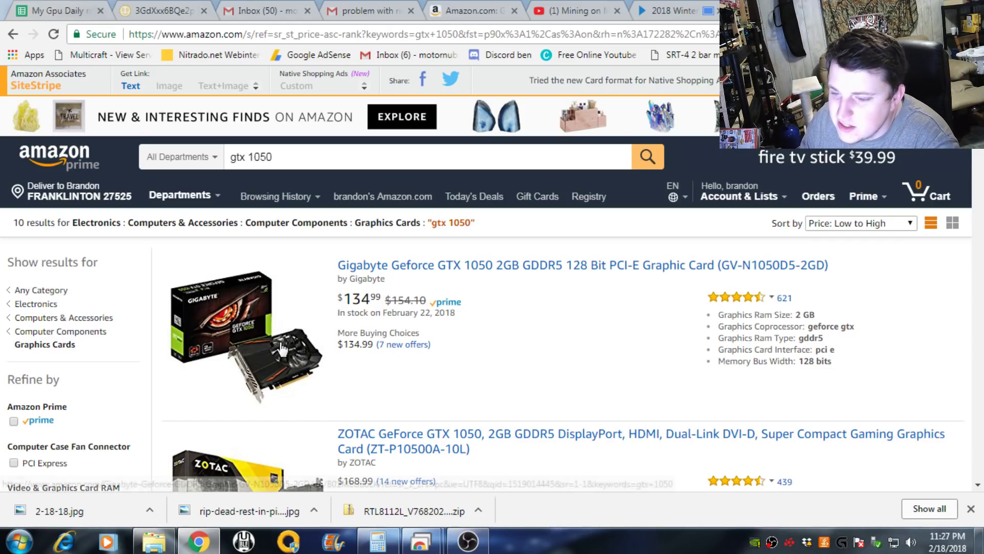
scroll("down", 3)
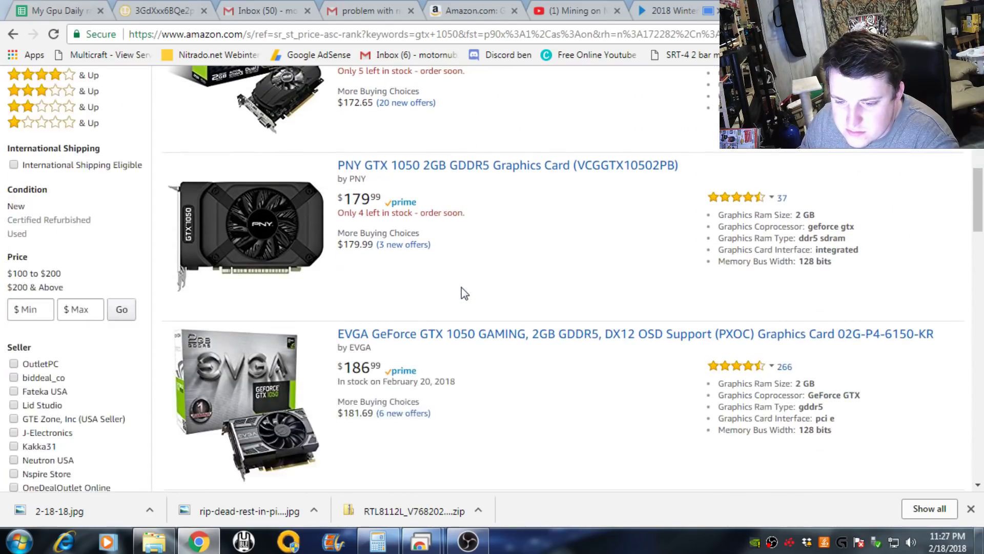
scroll("up", 3)
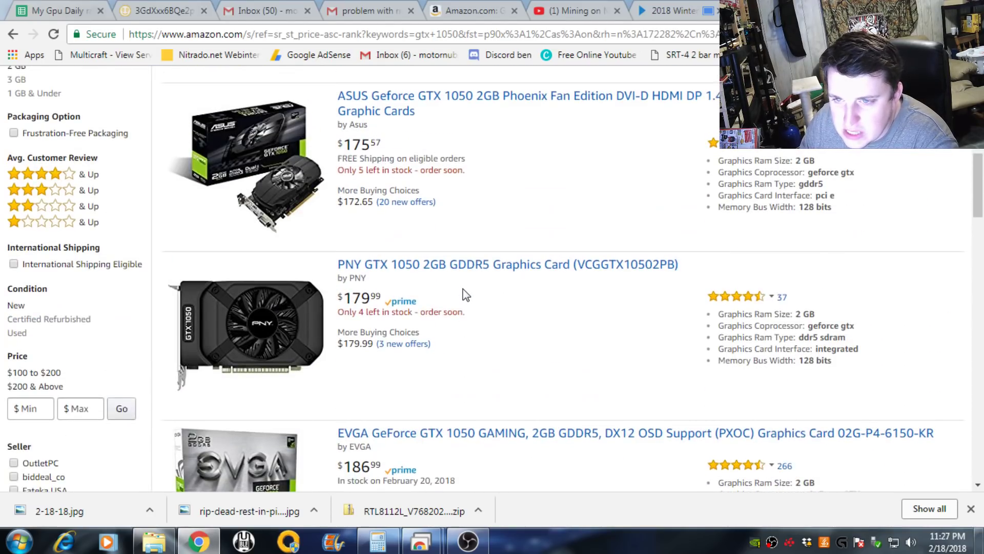
scroll("up", 3)
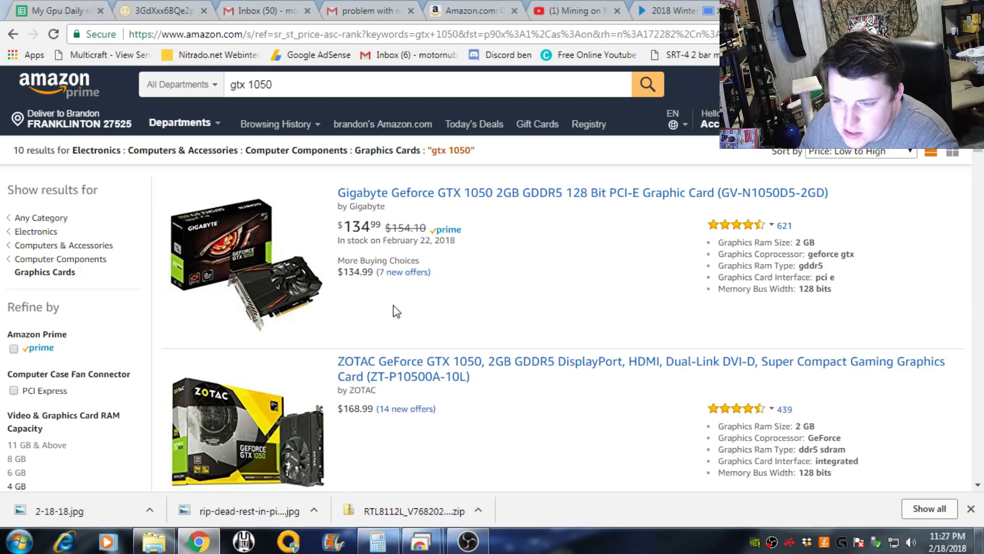
Check GTX 1050 earnings in the GPU rates sheet and compute 134 / 0.87 ≈ 154 days in Calculator
left_click(378, 540)
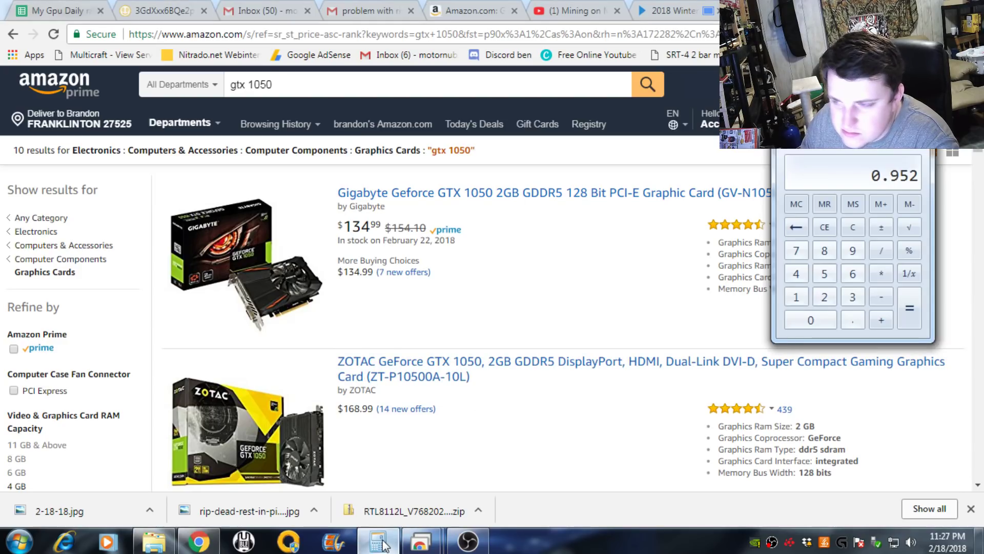
left_click(53, 10)
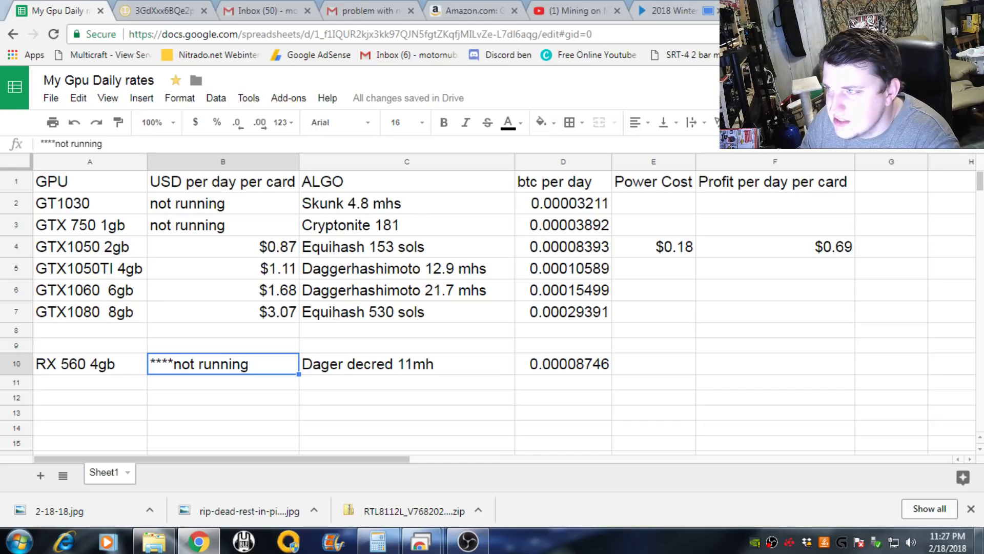
left_click(467, 11)
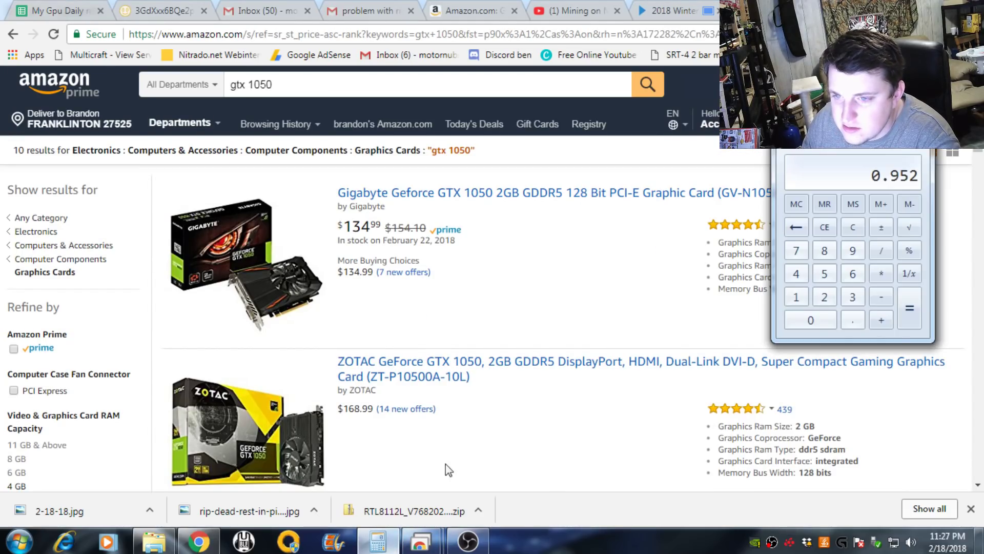
left_click(851, 227)
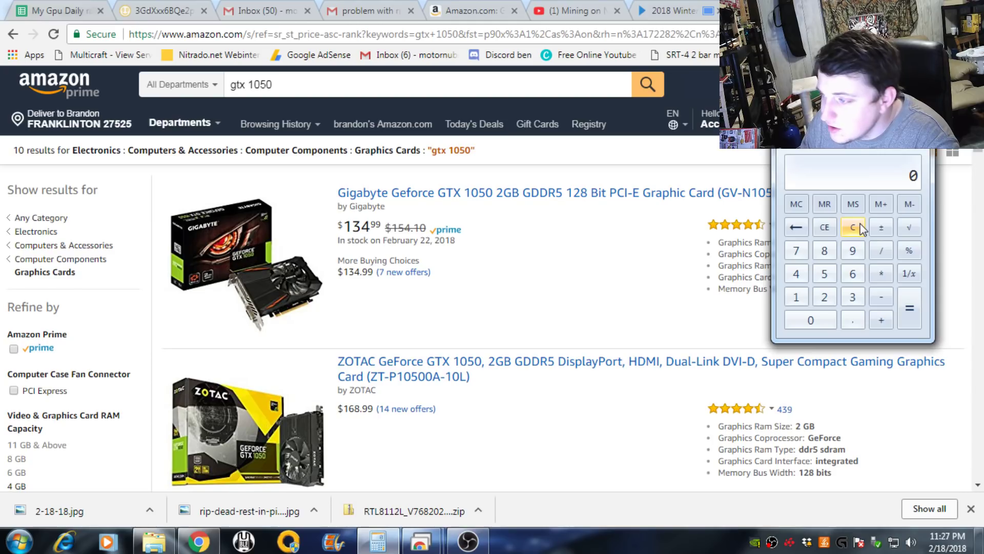
left_click(795, 296)
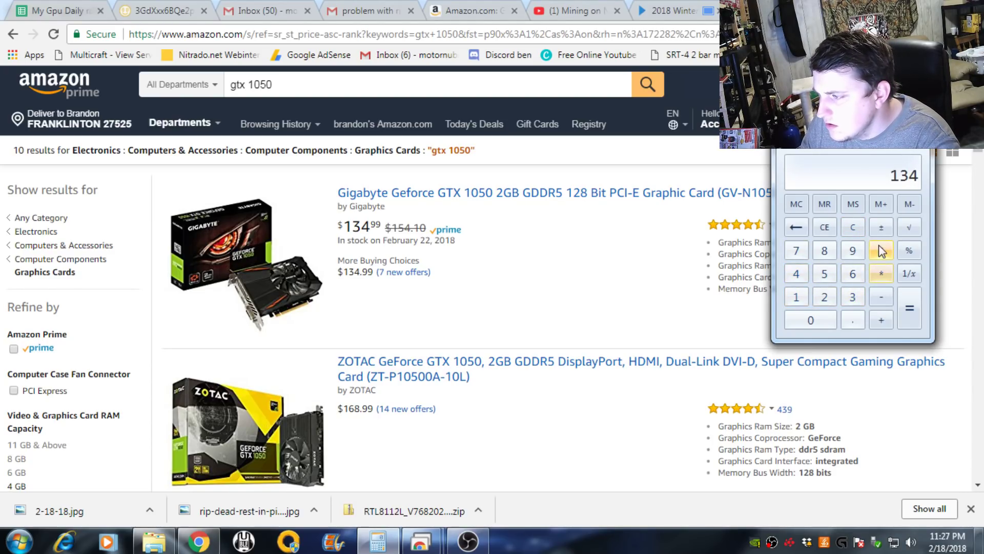
left_click(881, 250)
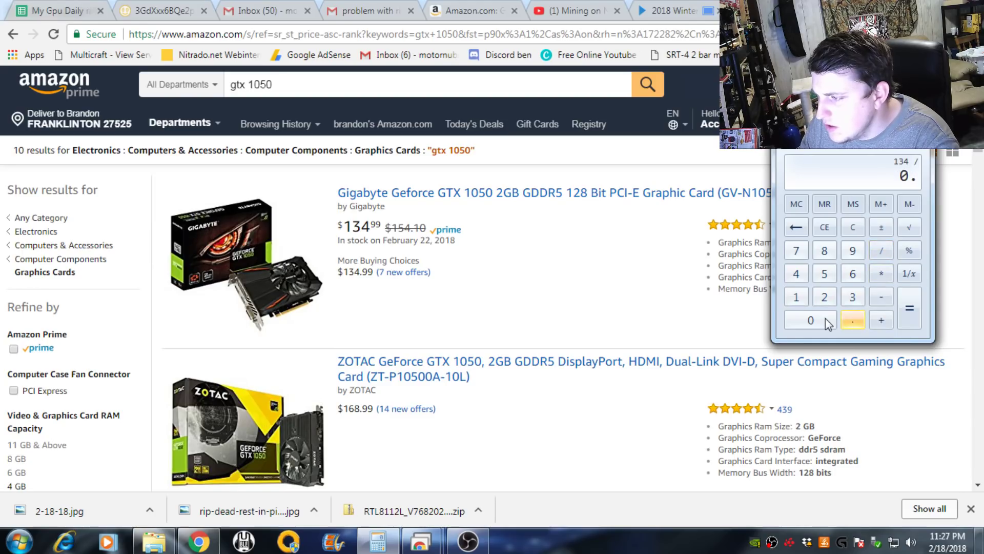
left_click(796, 250)
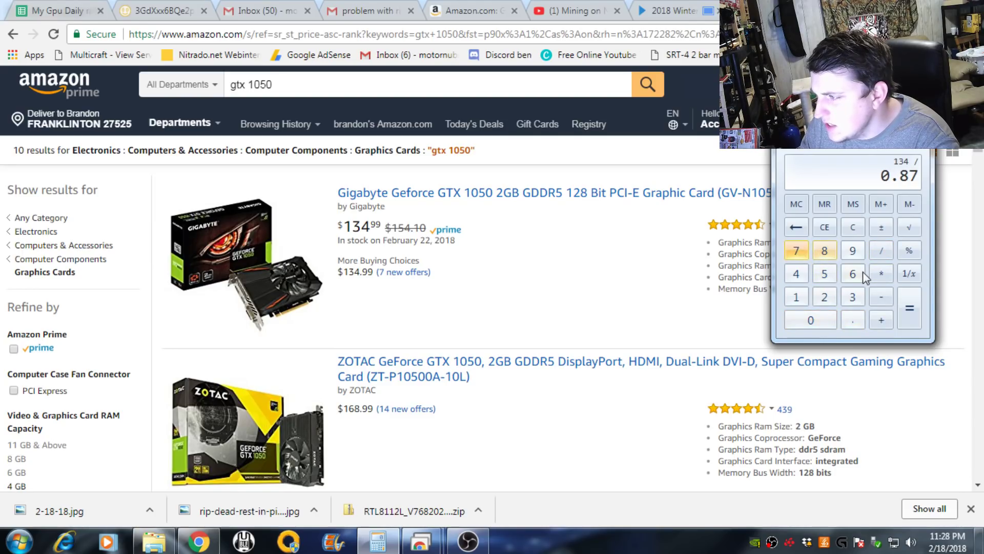
left_click(908, 307)
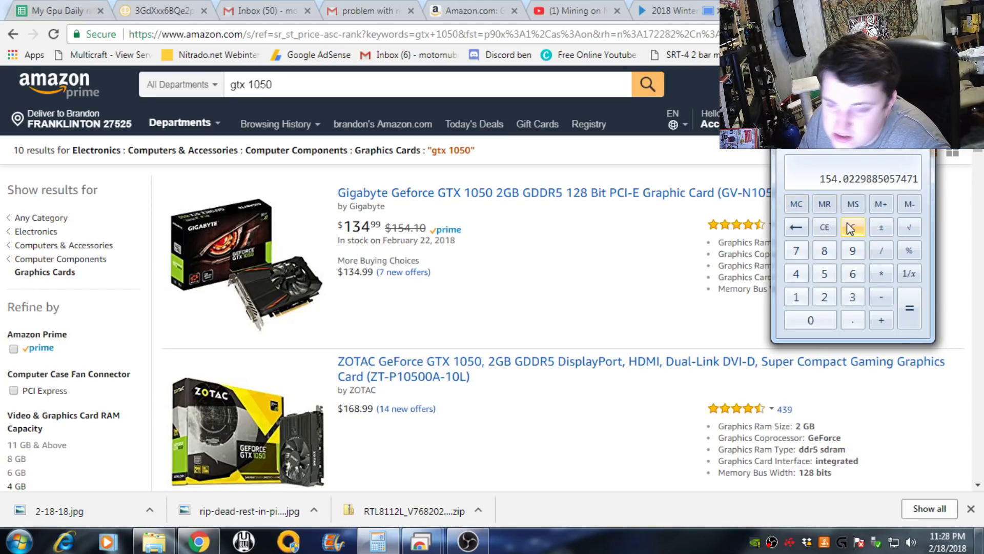
Clear the result and begin a second payback division with the card price
left_click(824, 226)
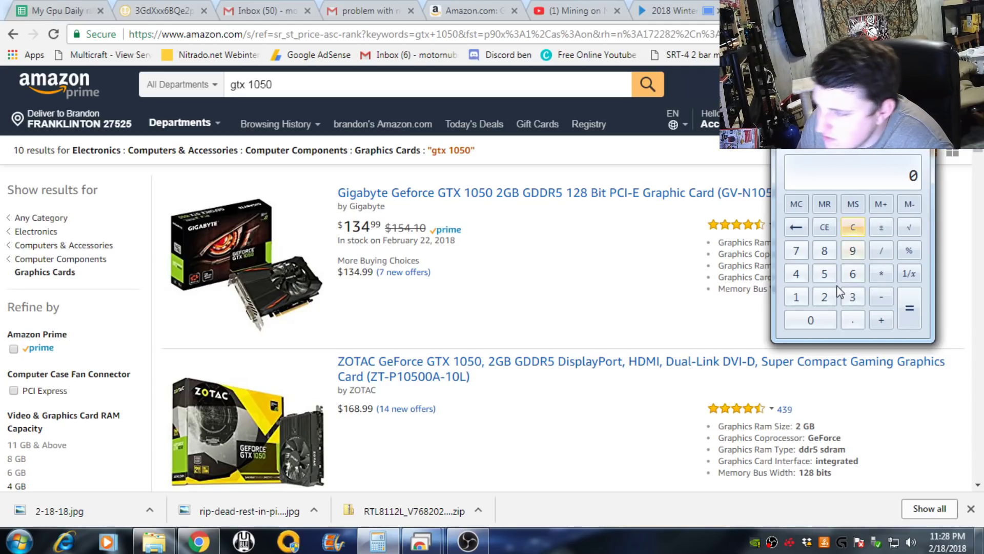
mouse_move(891, 236)
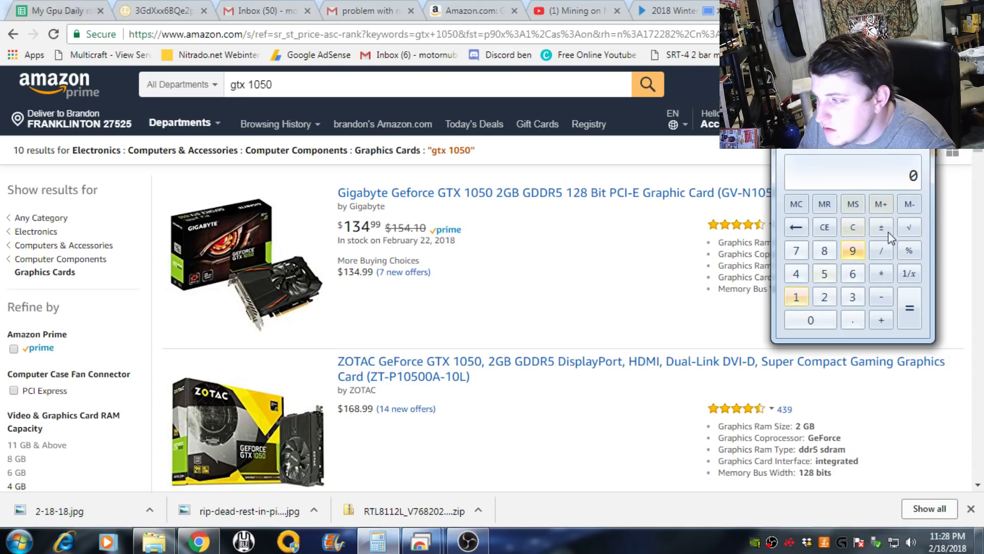
left_click(852, 296)
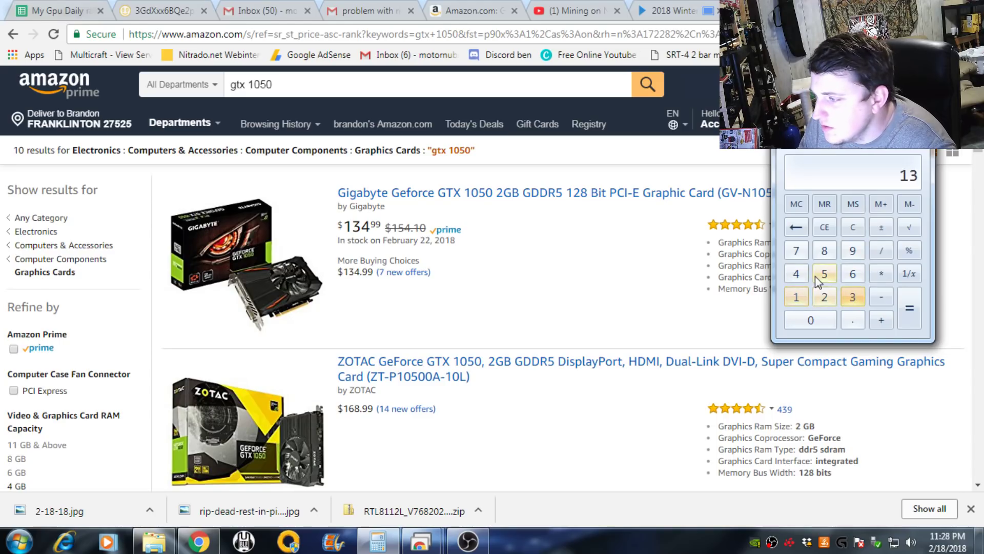
left_click(880, 250)
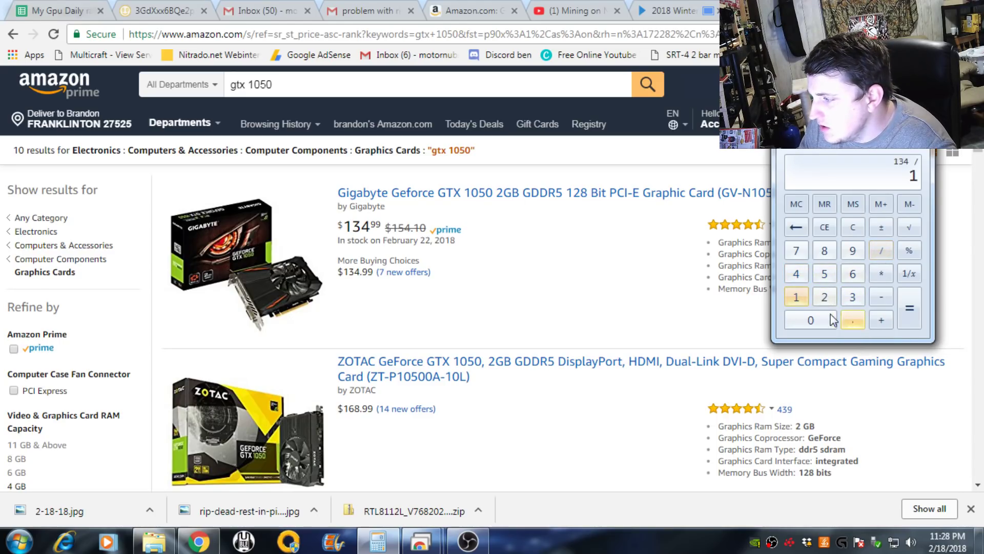
left_click(908, 309)
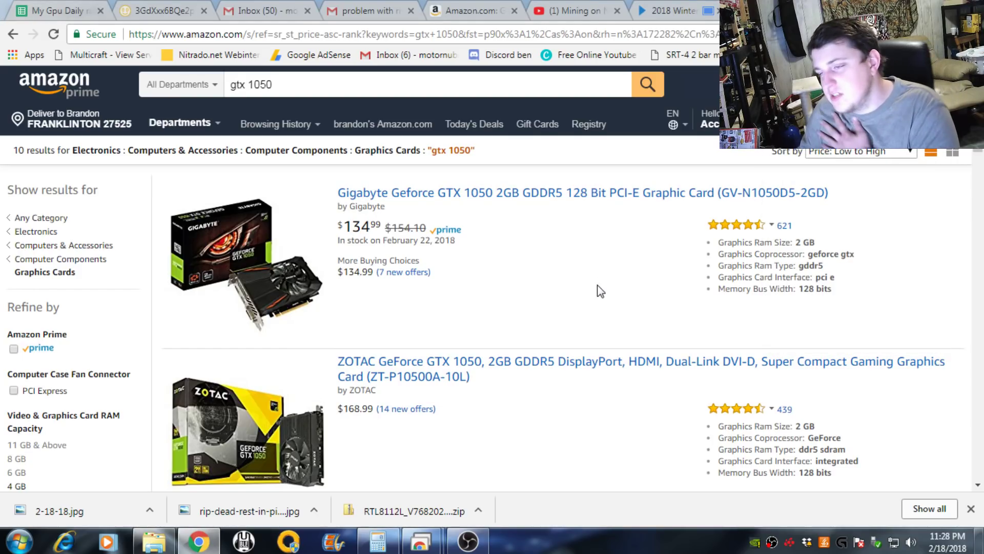
mouse_move(580, 470)
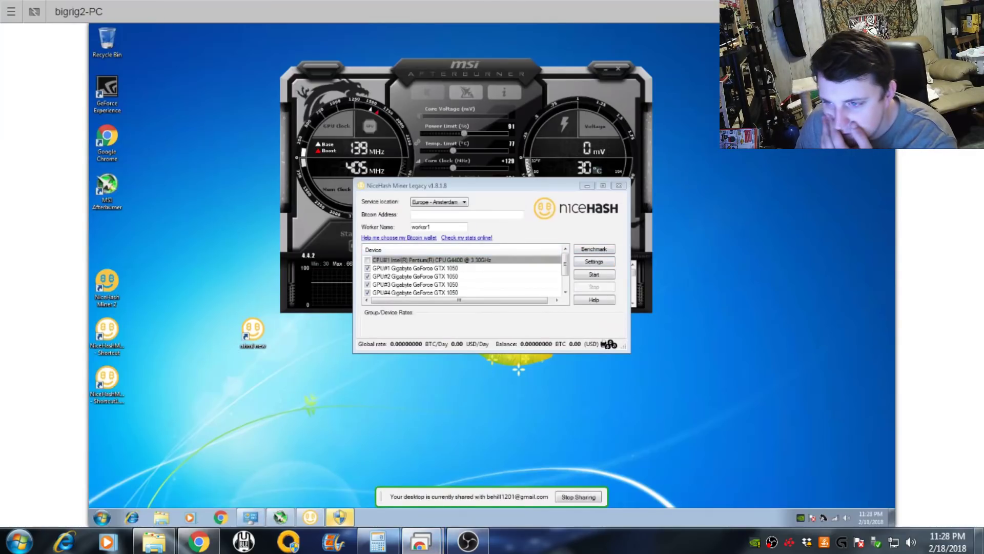
Paste the wallet address into the Bitcoin Address box and choose USA - San Jose as service location
right_click(439, 214)
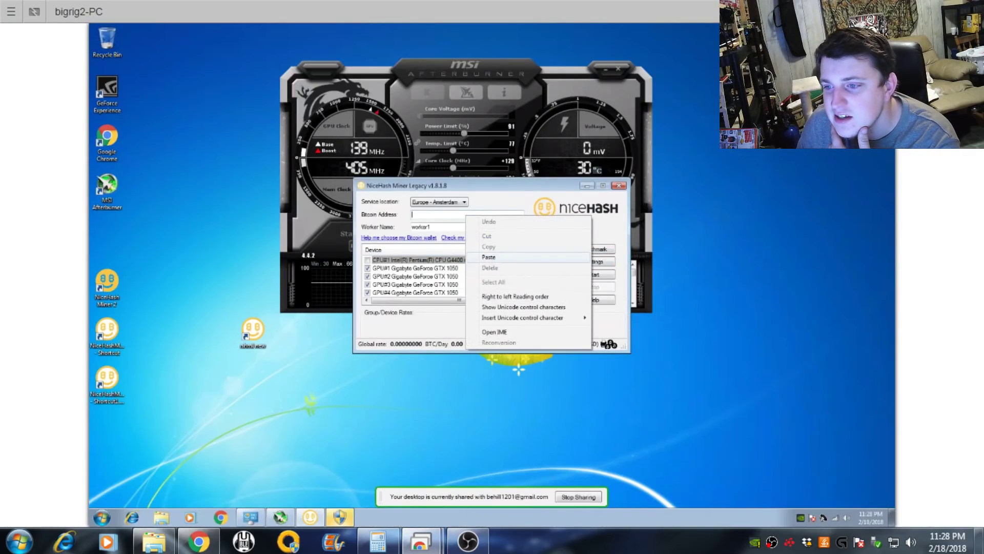
left_click(437, 202)
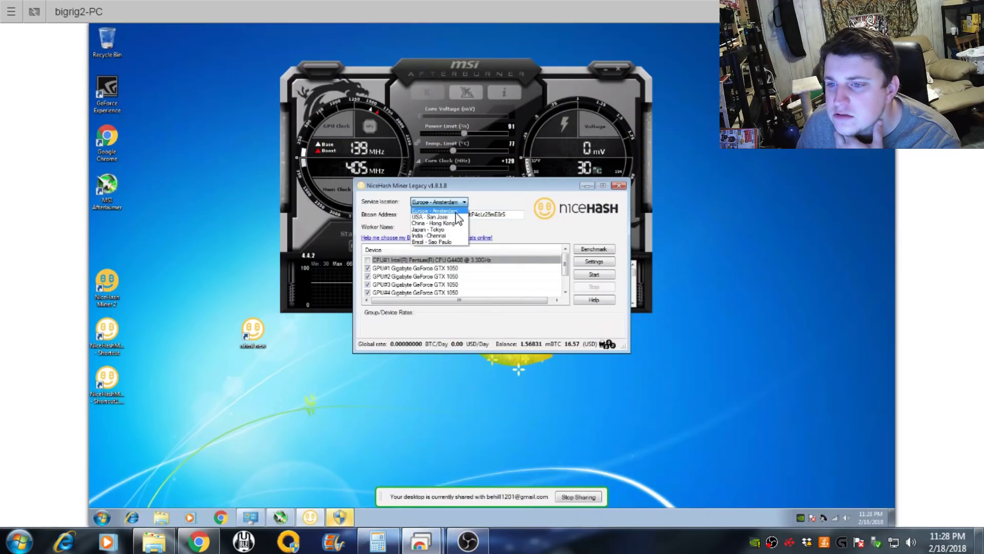
left_click(430, 217)
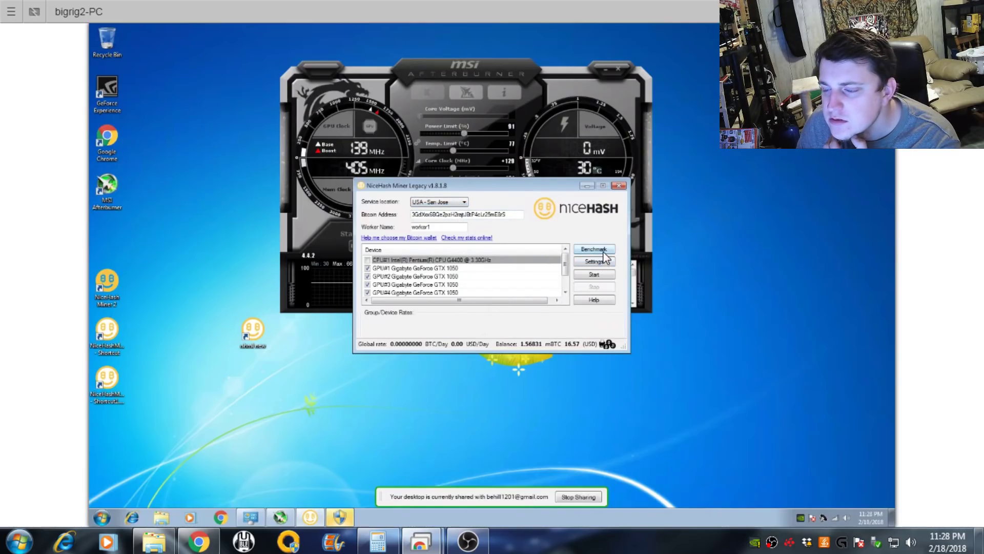
In the Benchmark window, select the GTX 1050 cards and disable algorithms other than Equihash (dtsm) for the first cards
left_click(594, 248)
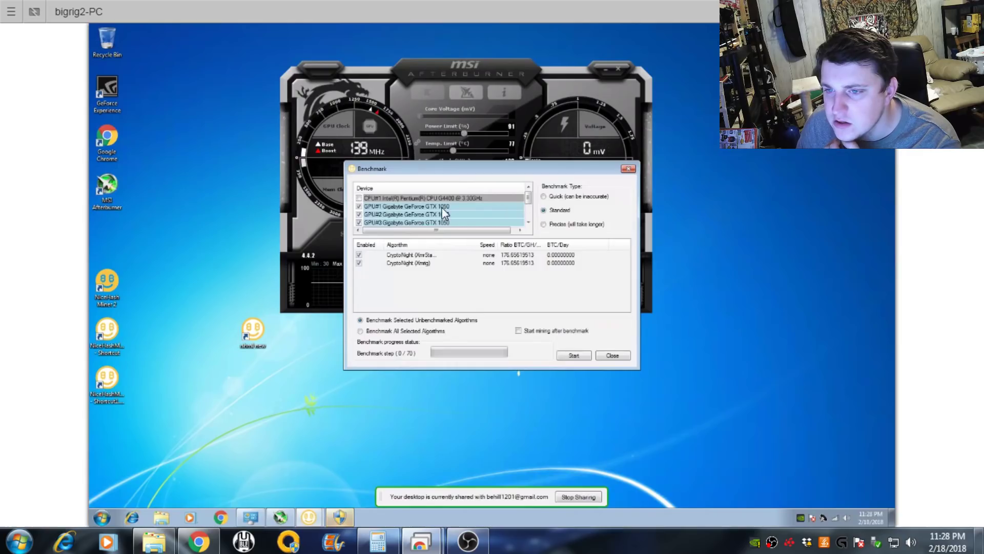
left_click(405, 206)
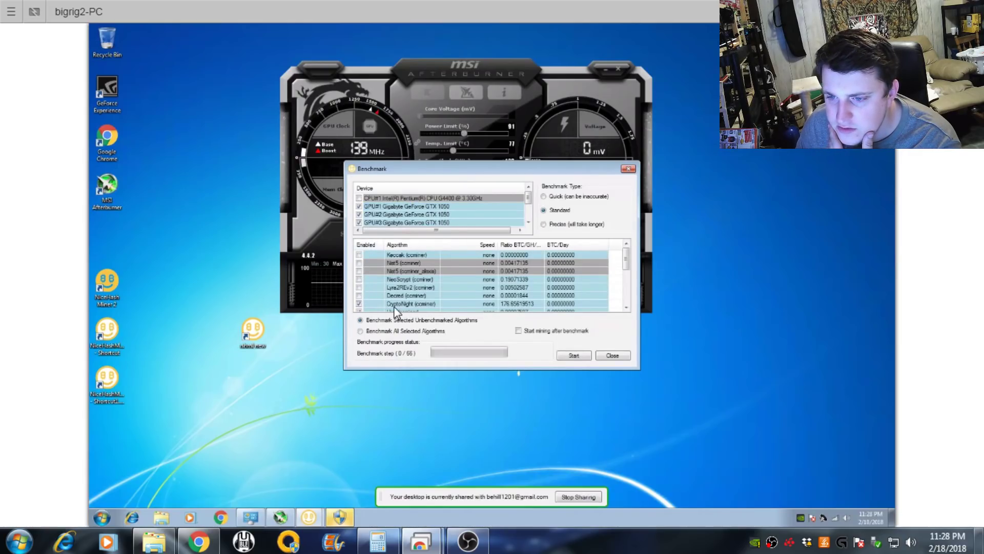
left_click(626, 307)
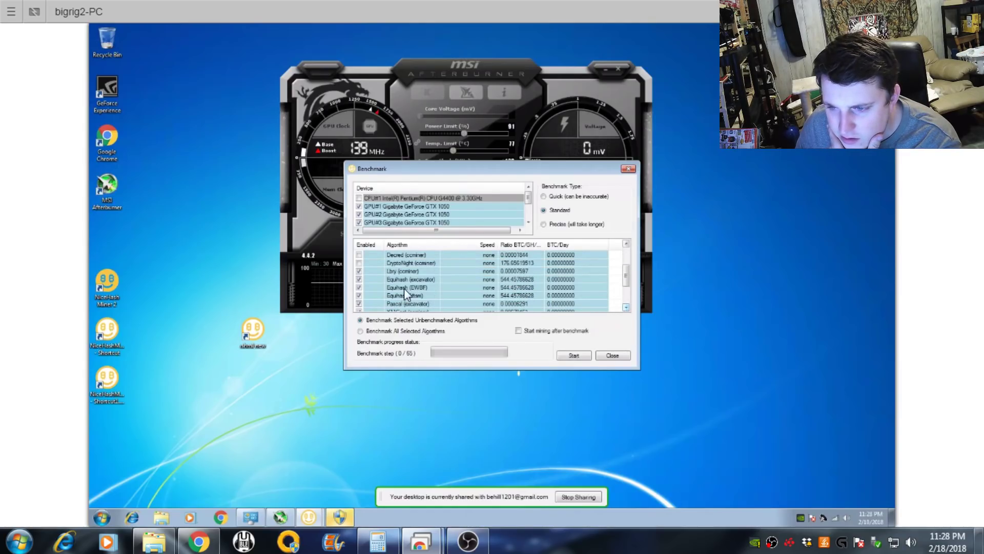
left_click(358, 279)
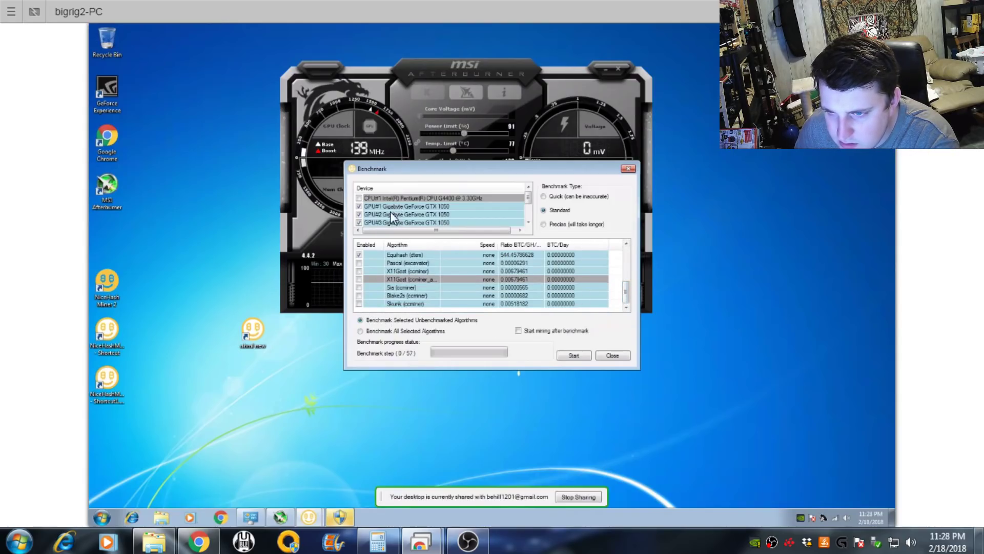
scroll("down", 3)
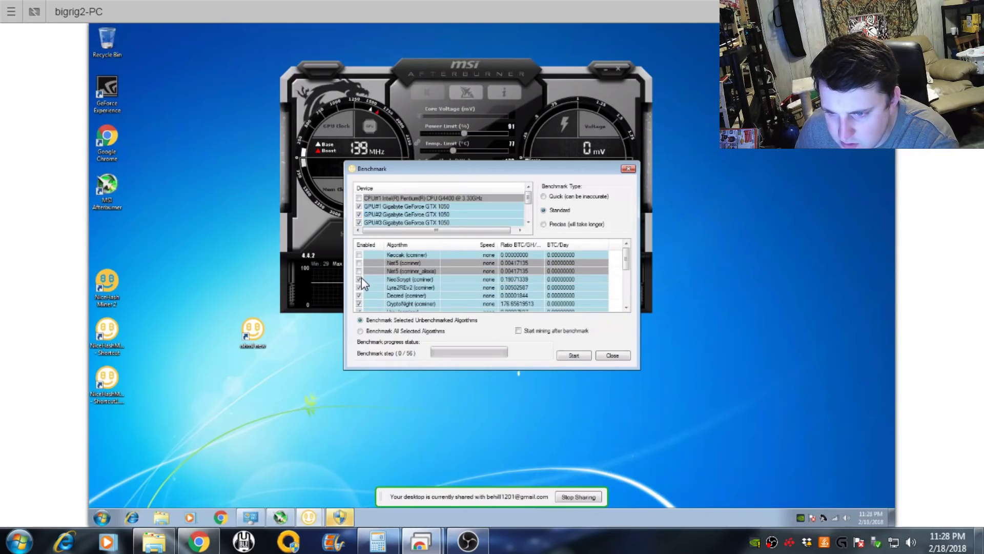
left_click(359, 287)
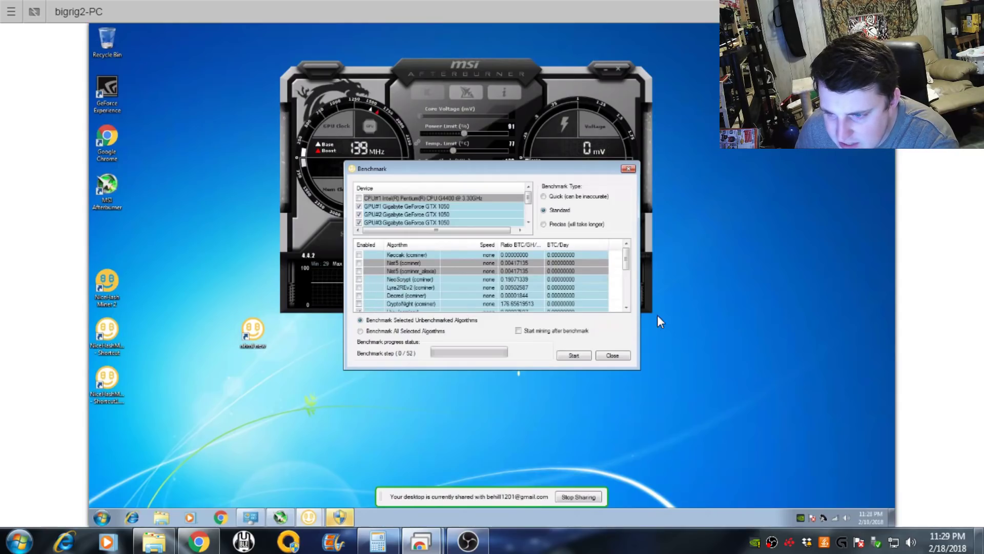
scroll("down", 3)
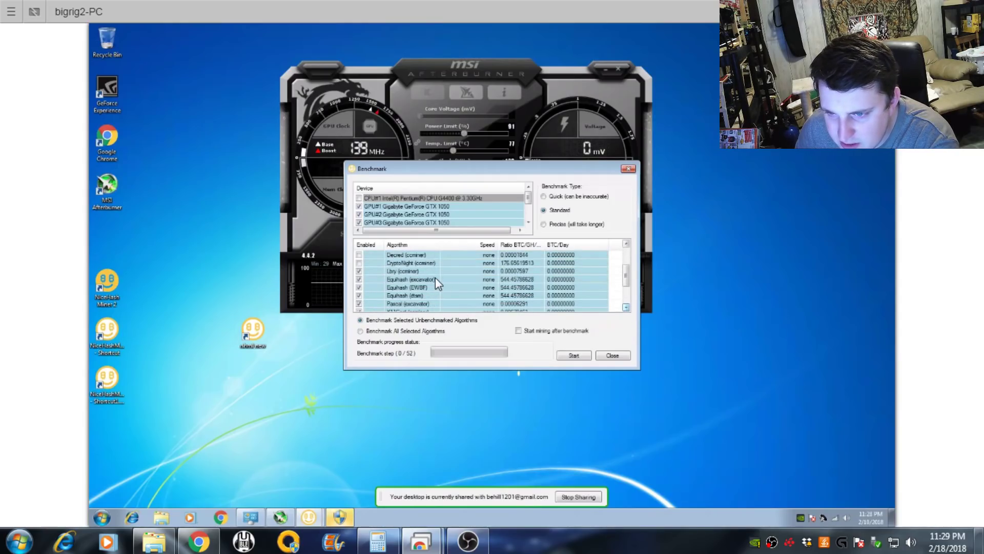
left_click(359, 279)
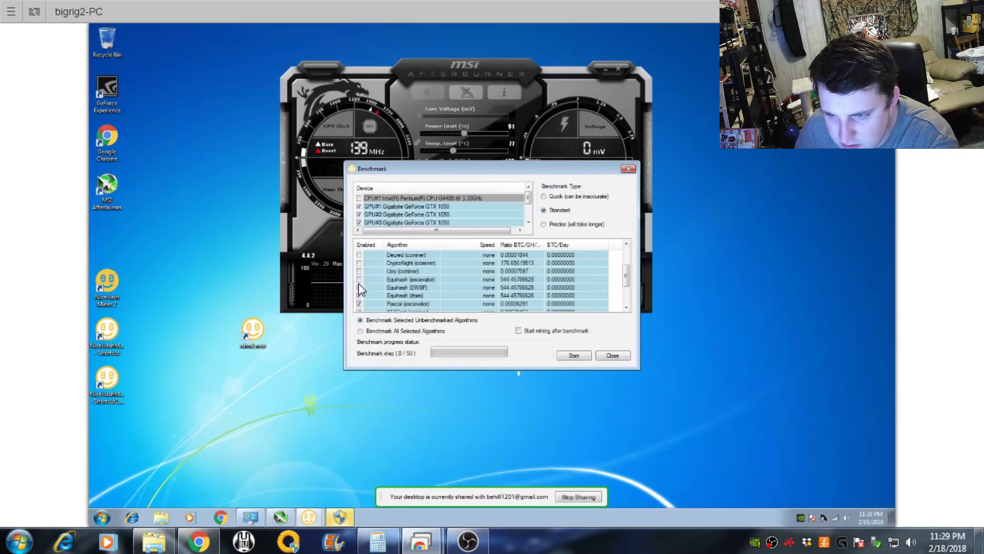
left_click(360, 303)
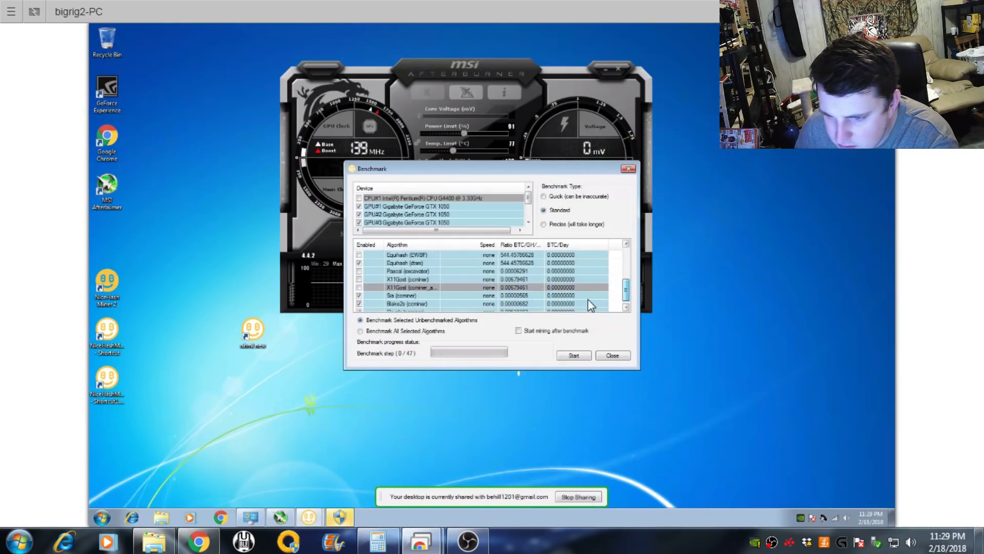
scroll("down", 3)
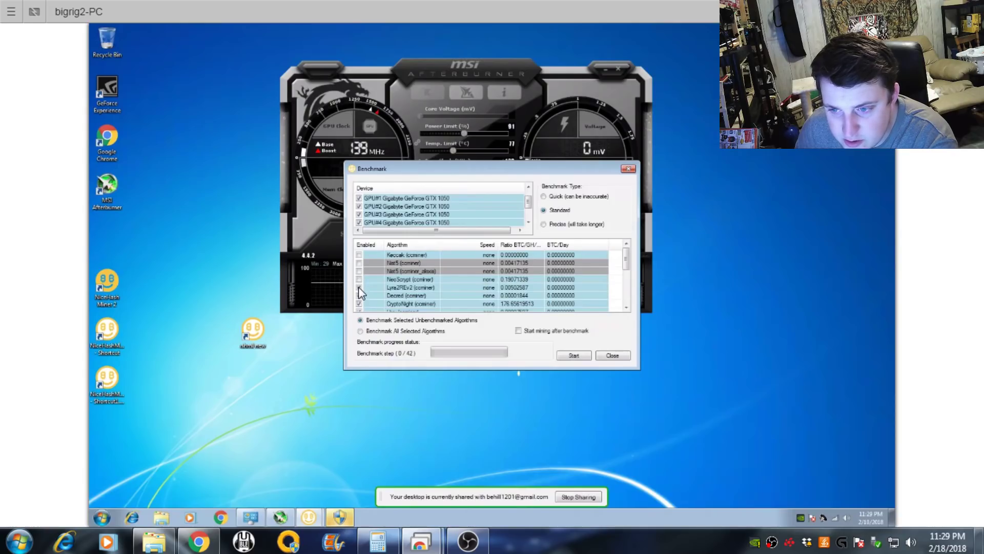
Disable the unneeded algorithms on the remaining cards, leaving only Equihash (dtsm) enabled
left_click(358, 287)
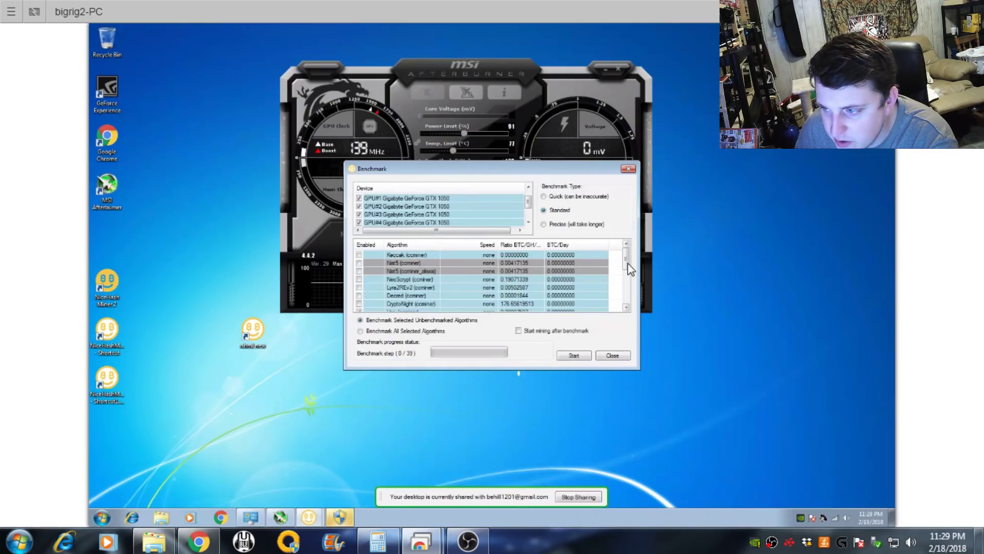
scroll("down", 3)
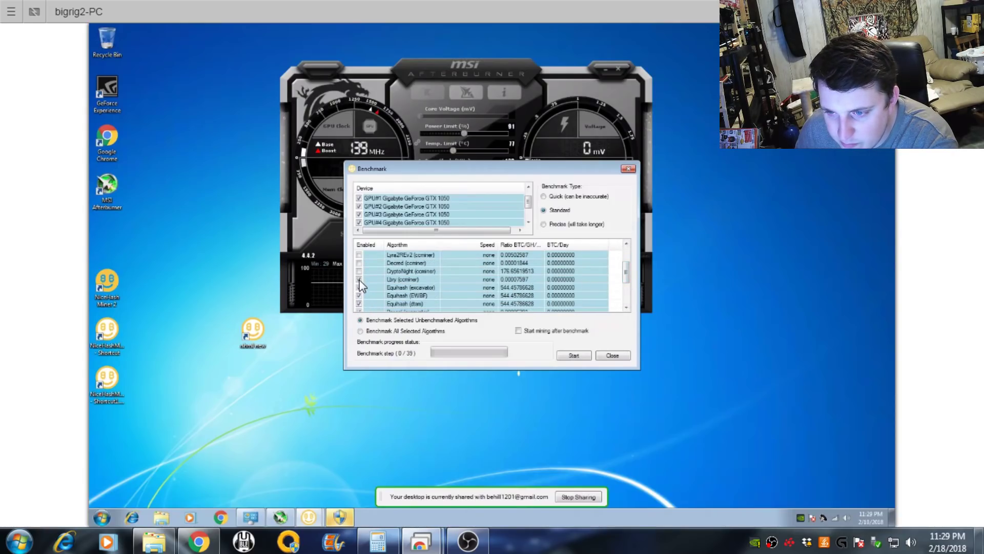
left_click(359, 279)
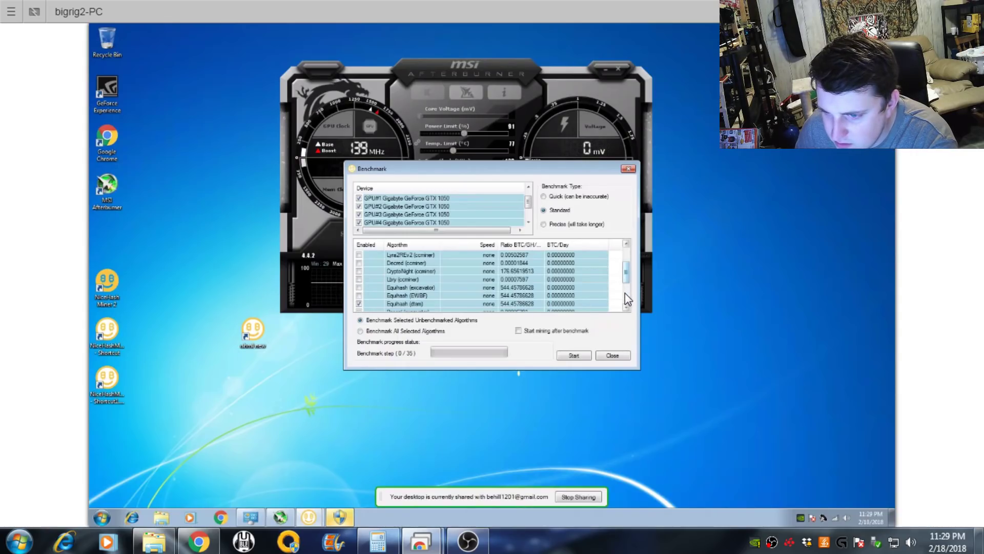
scroll("down", 3)
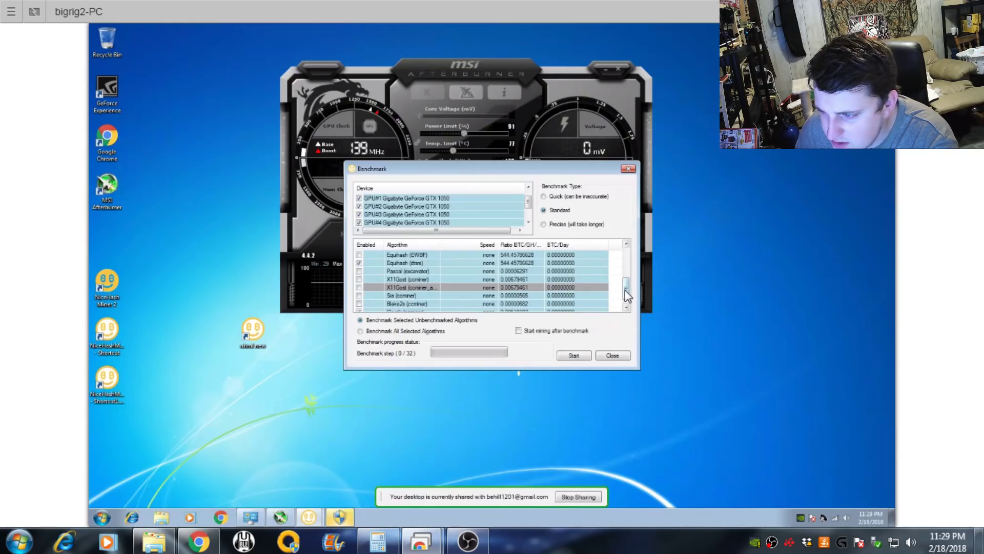
scroll("down", 3)
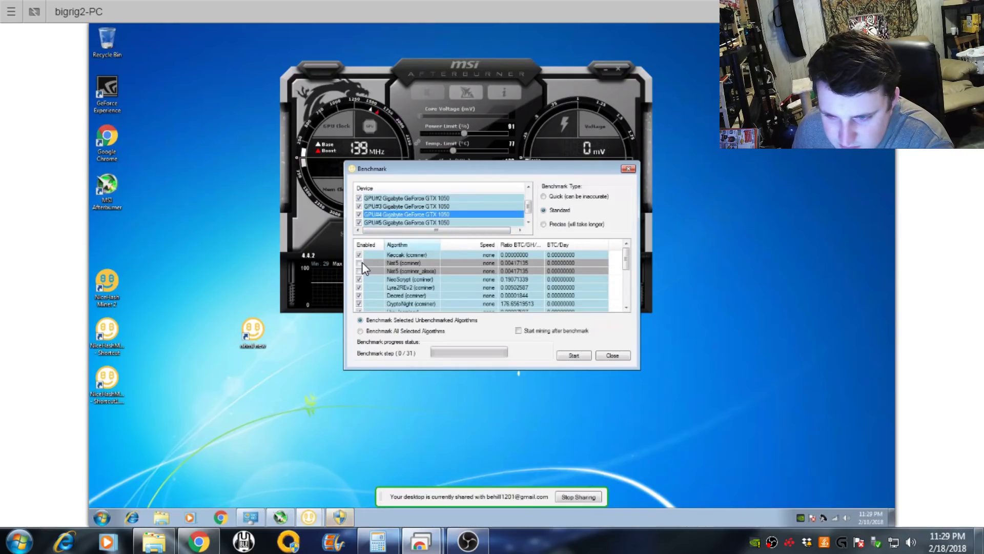
left_click(359, 254)
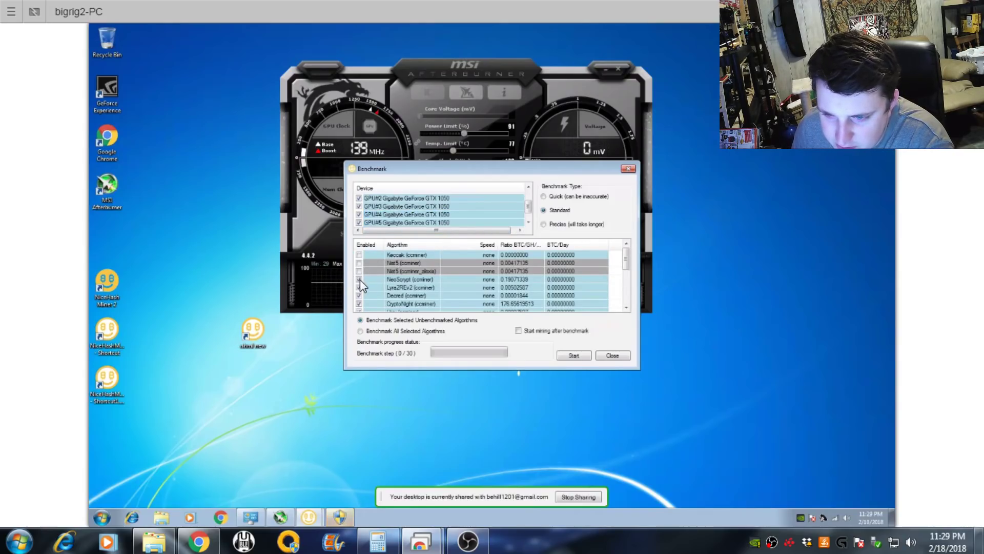
left_click(360, 279)
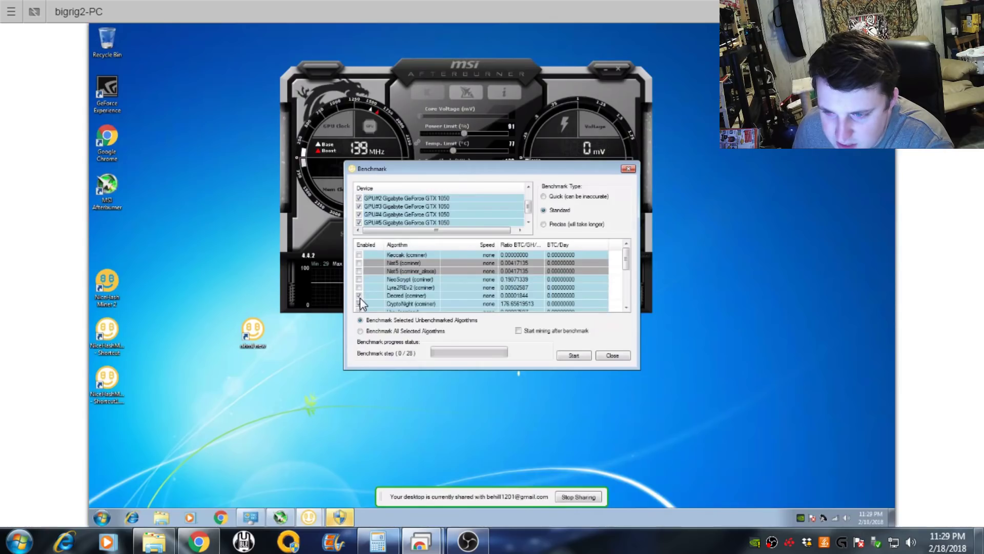
scroll("down", 3)
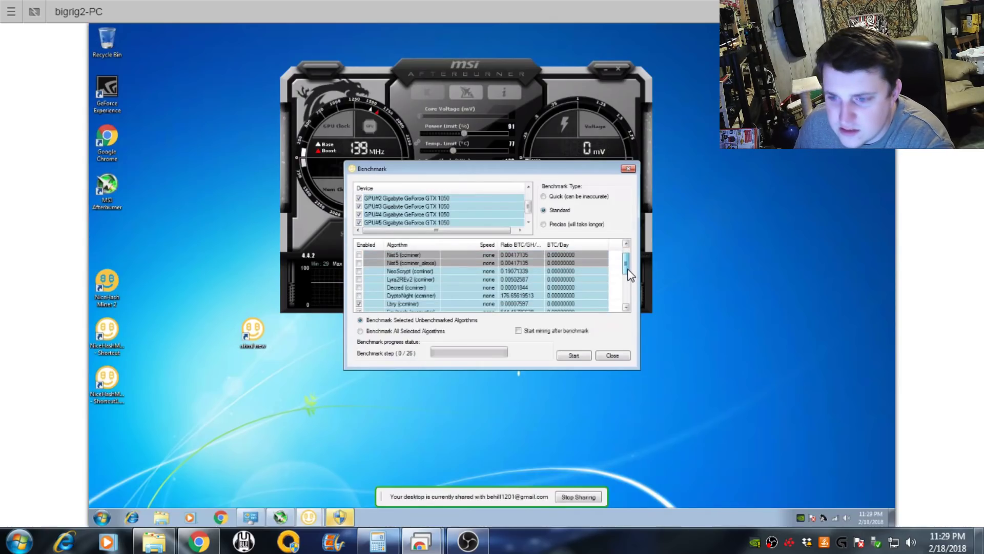
scroll("down", 3)
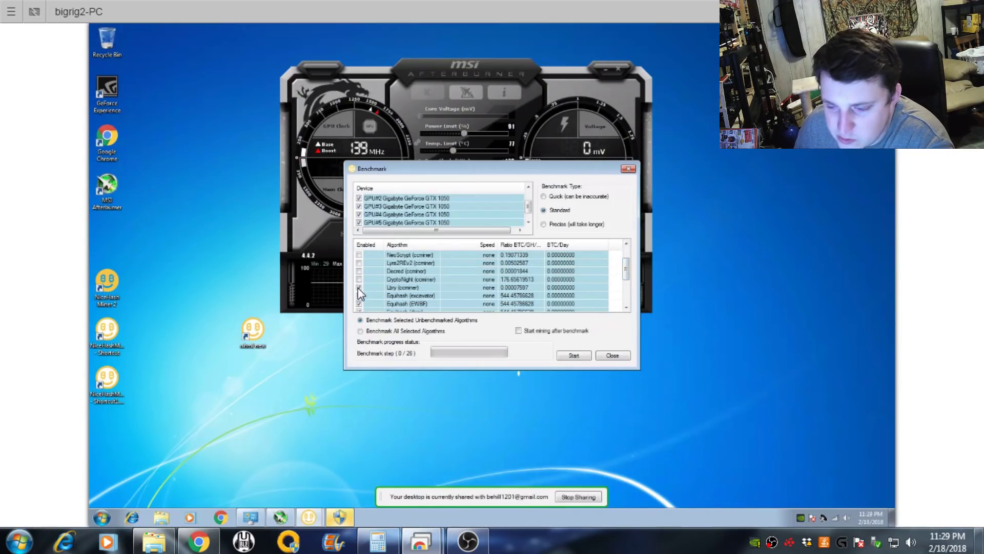
left_click(360, 295)
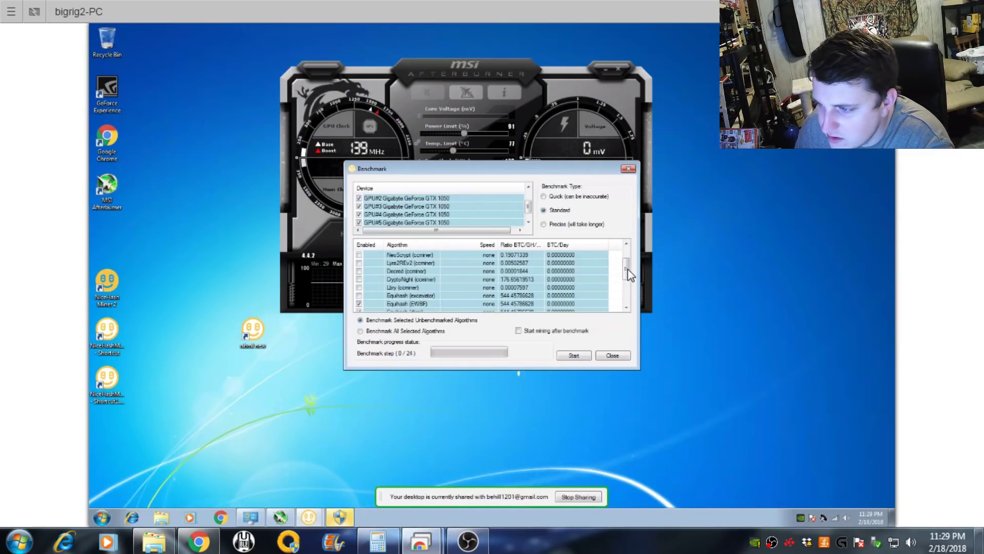
scroll("down", 3)
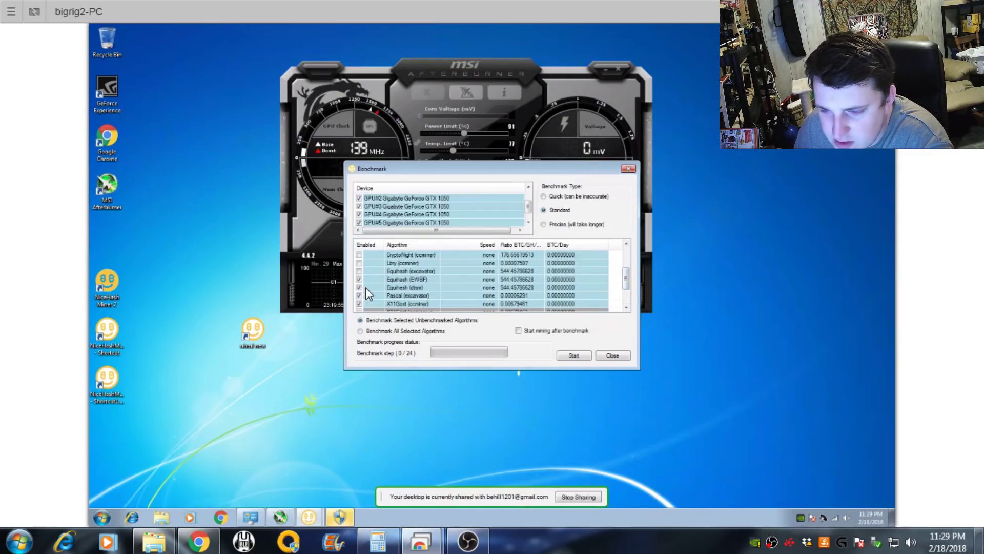
left_click(359, 303)
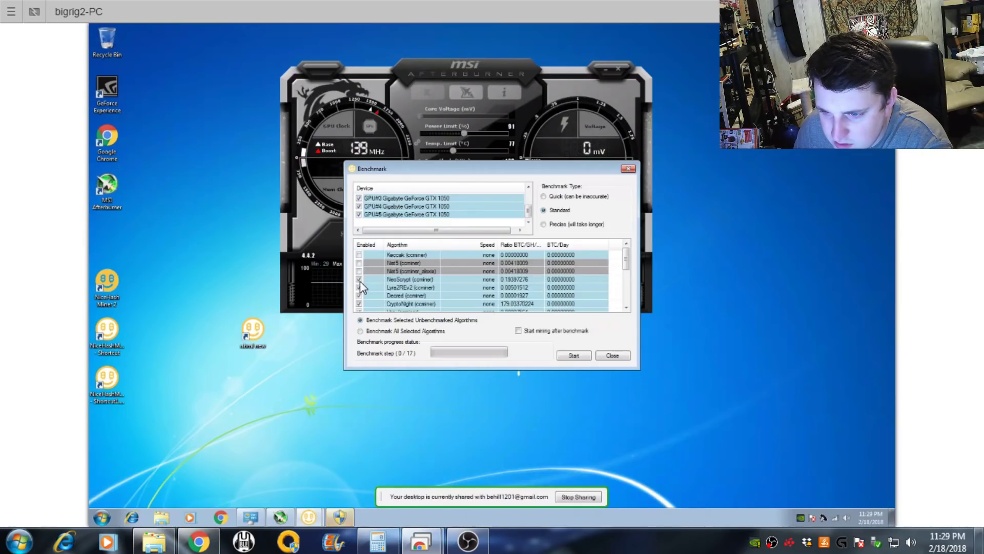
left_click(358, 279)
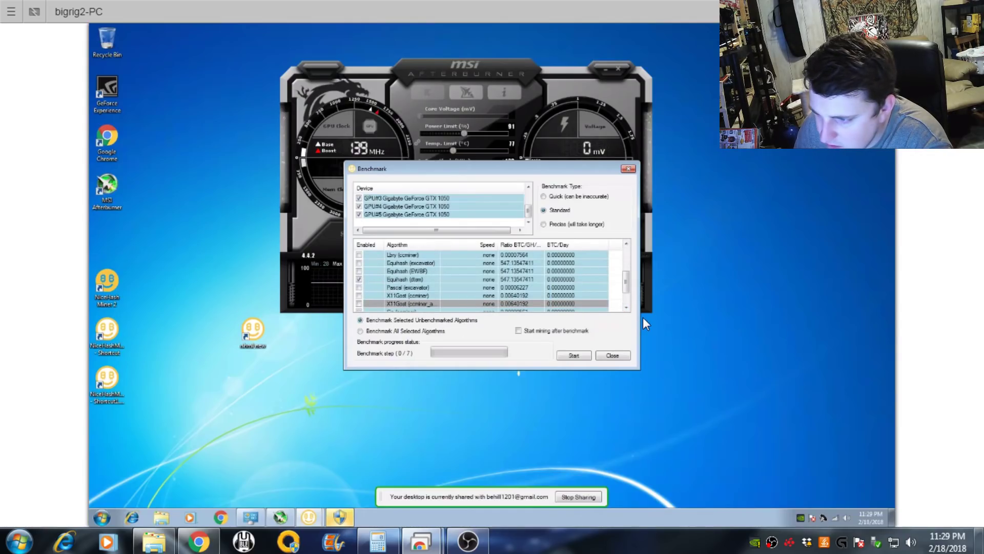
scroll("down", 3)
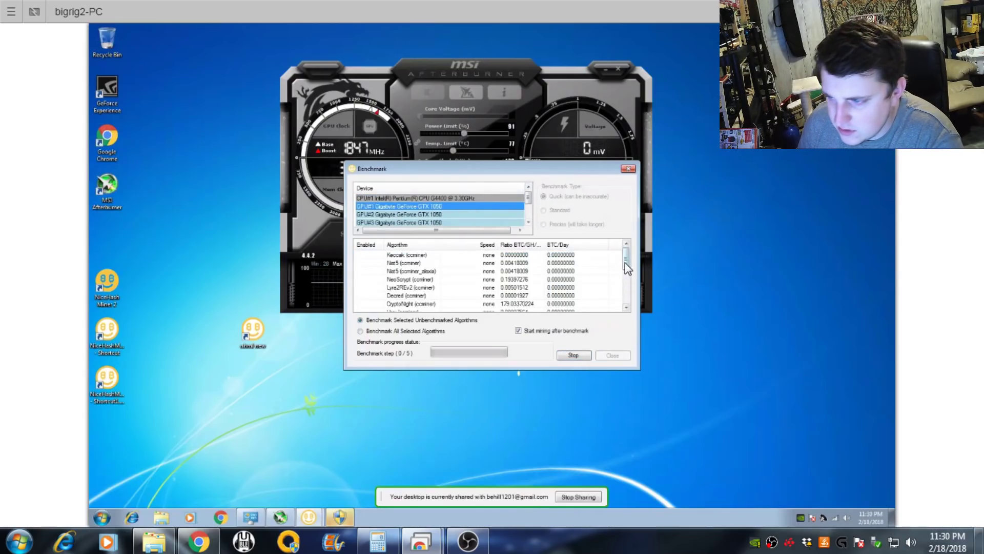
Start the Equihash (dtsm) benchmark and allow the Visual C++ installer permission prompt
scroll("down", 3)
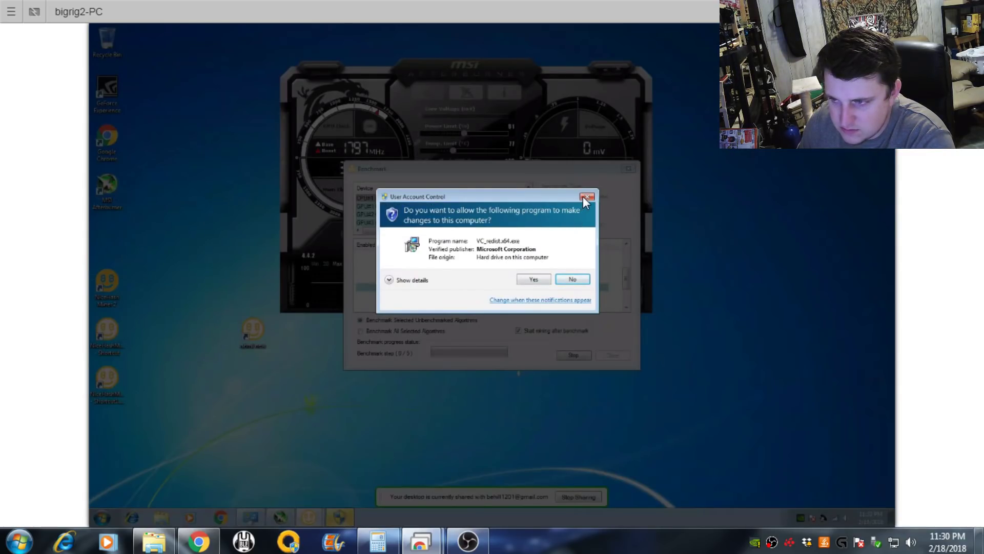
mouse_move(624, 200)
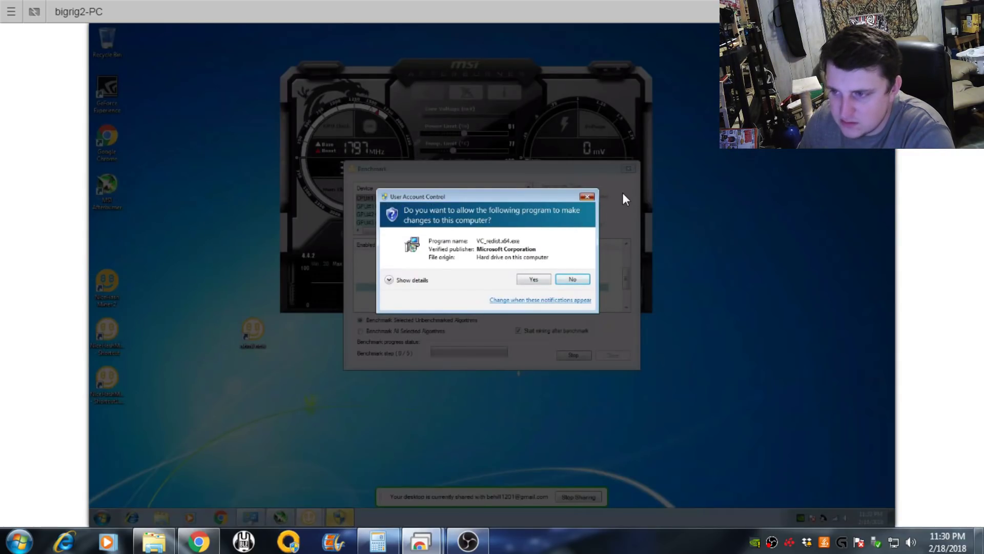
left_click(533, 279)
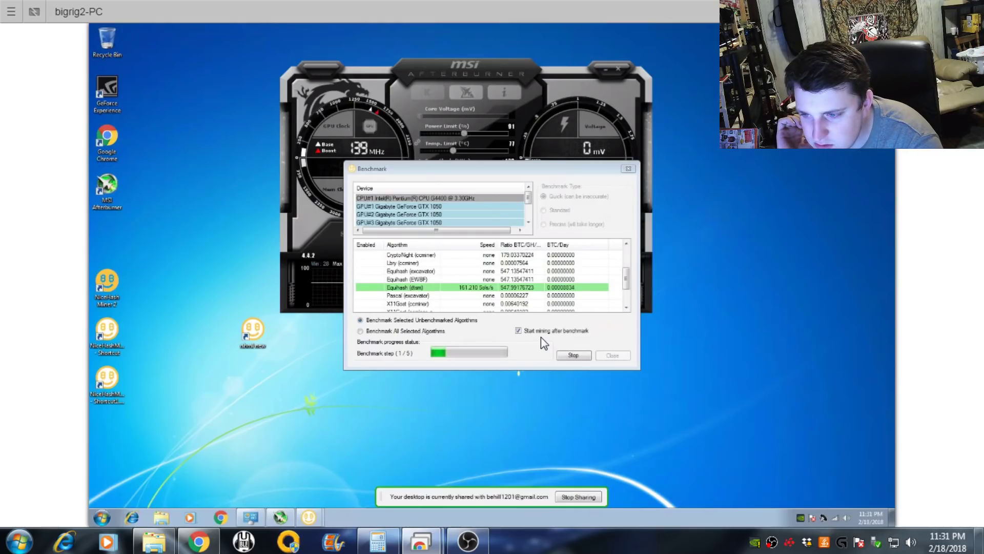
mouse_move(384, 437)
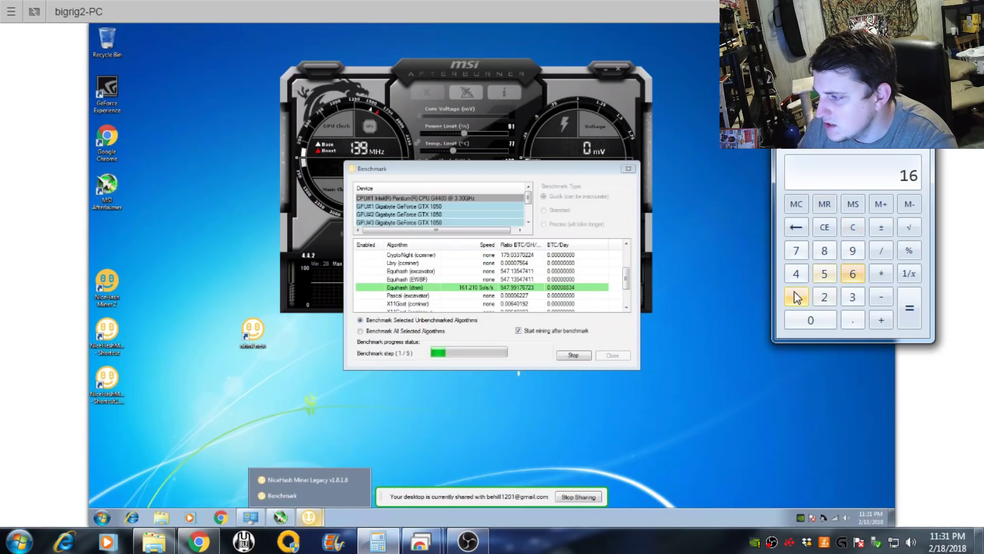
Total the cards' hashrates in the calculator and bring up GPU#2's benchmark algorithm list
left_click(824, 273)
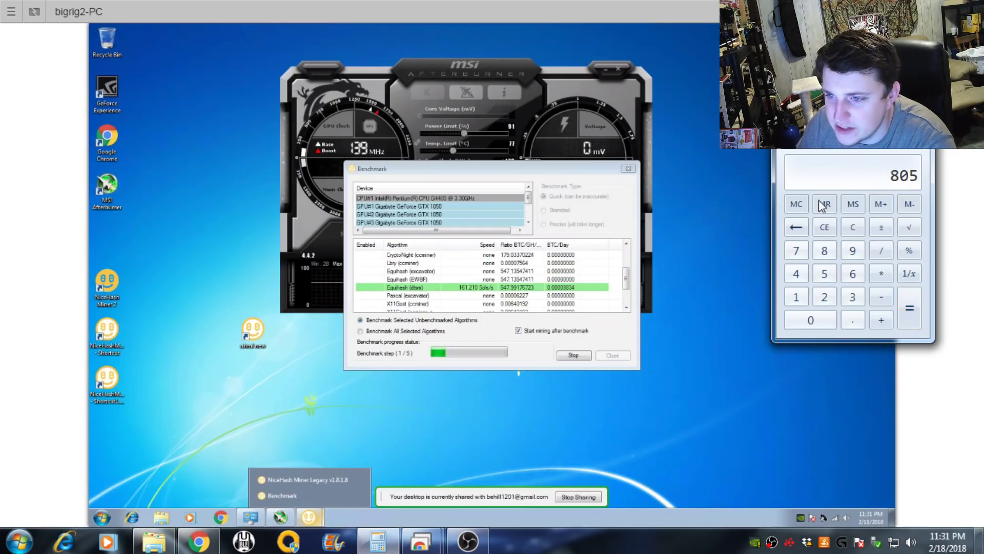
left_click(439, 215)
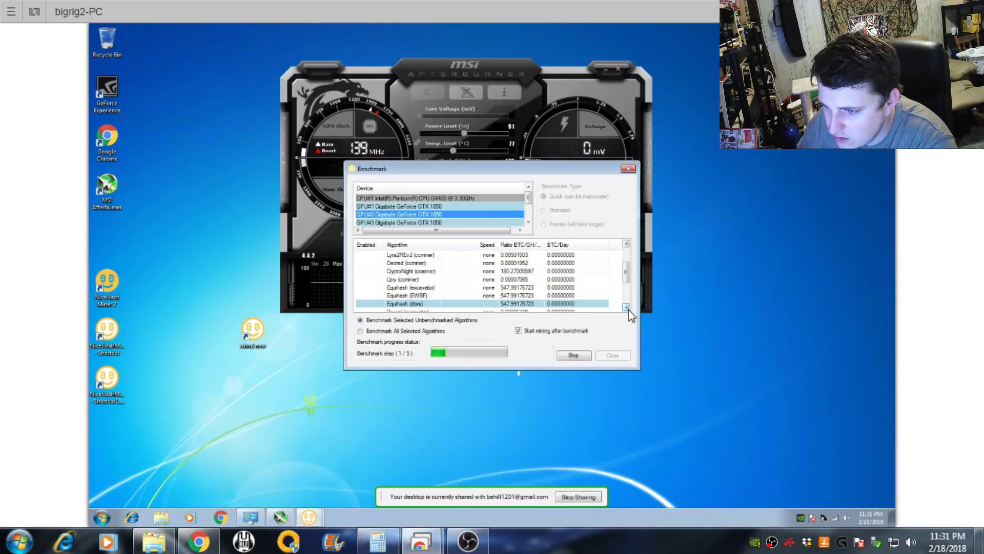
left_click(625, 308)
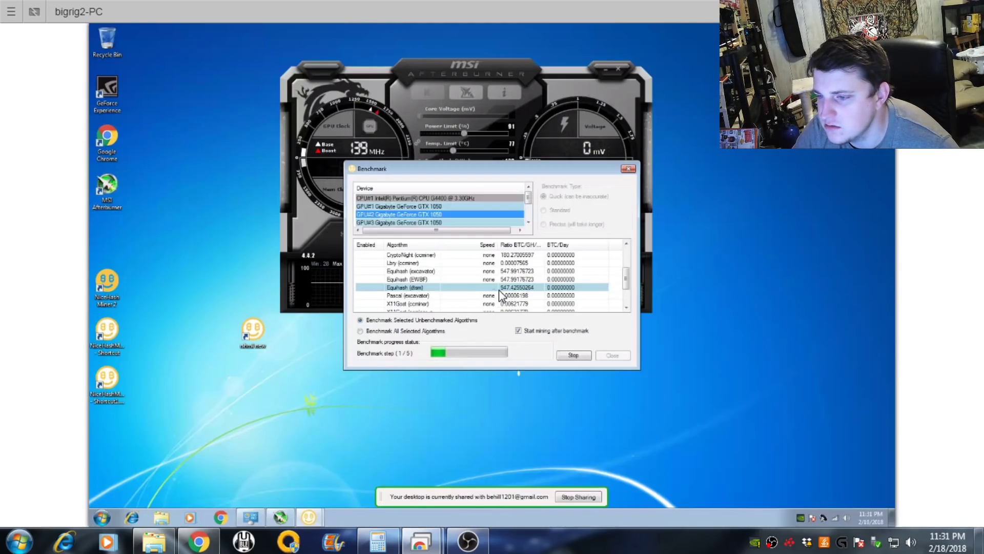
mouse_move(408, 463)
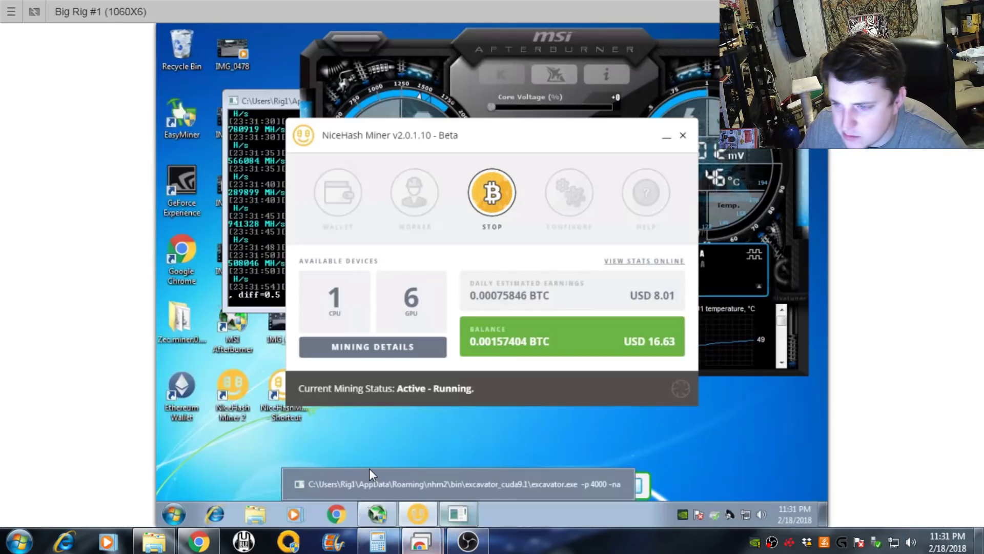
left_click(456, 484)
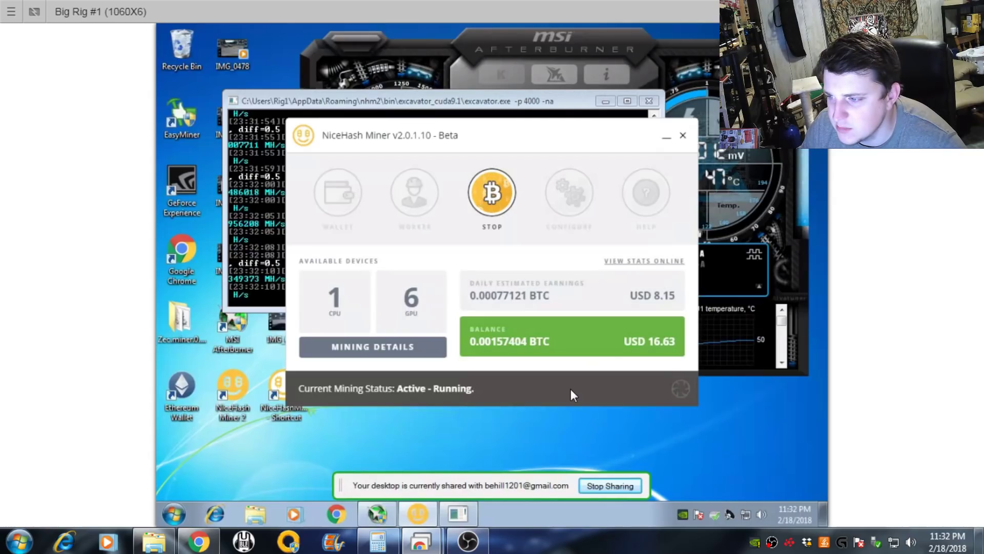
mouse_move(579, 247)
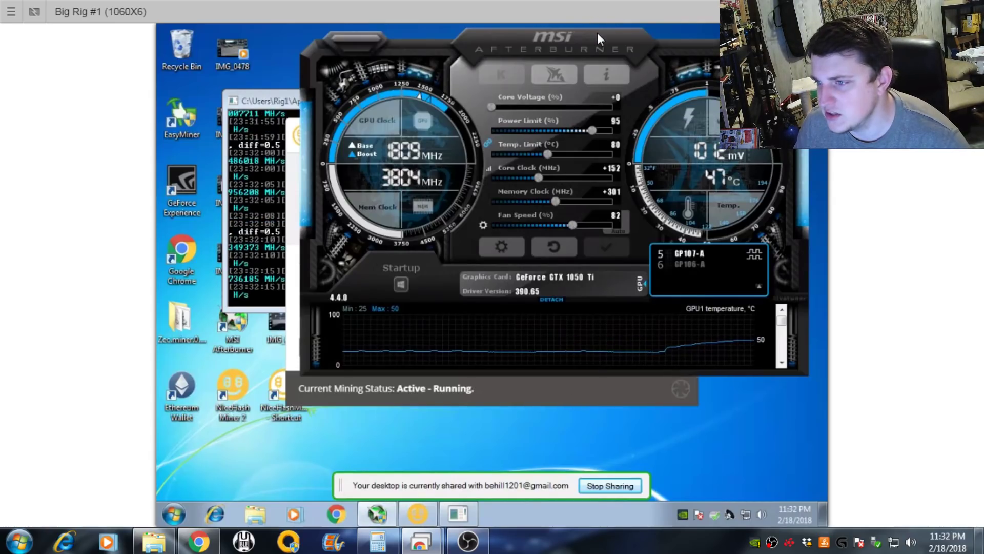
left_click(683, 264)
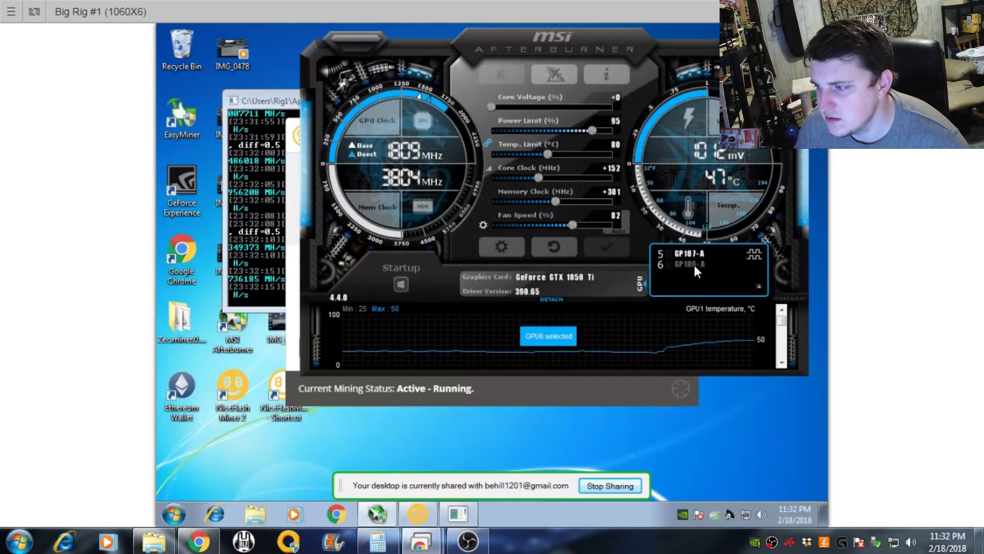
left_click(683, 263)
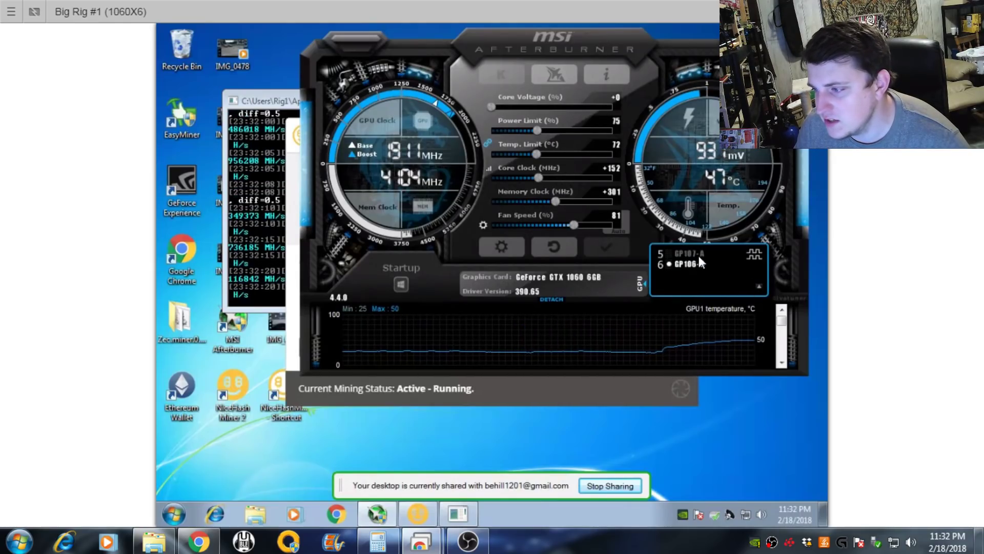
left_click(688, 253)
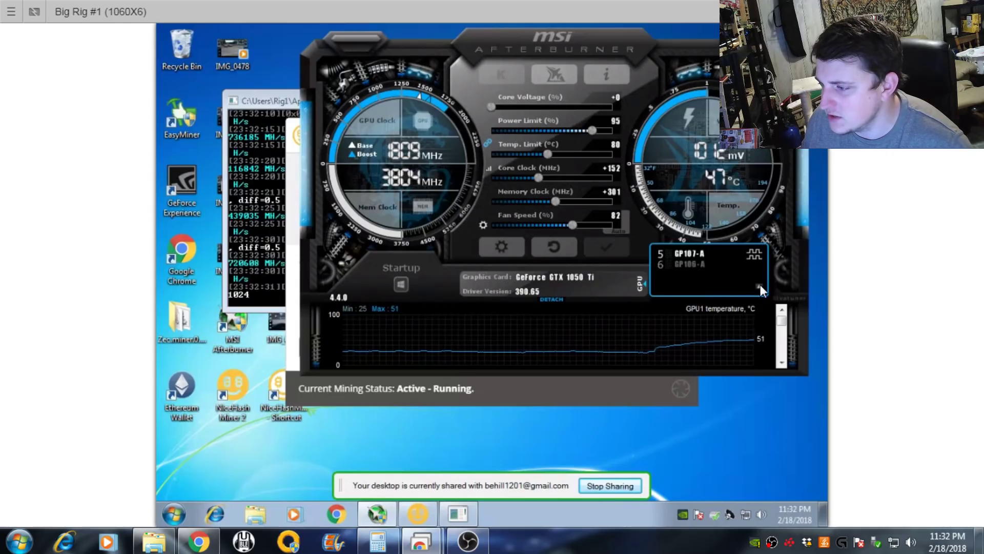
mouse_move(684, 271)
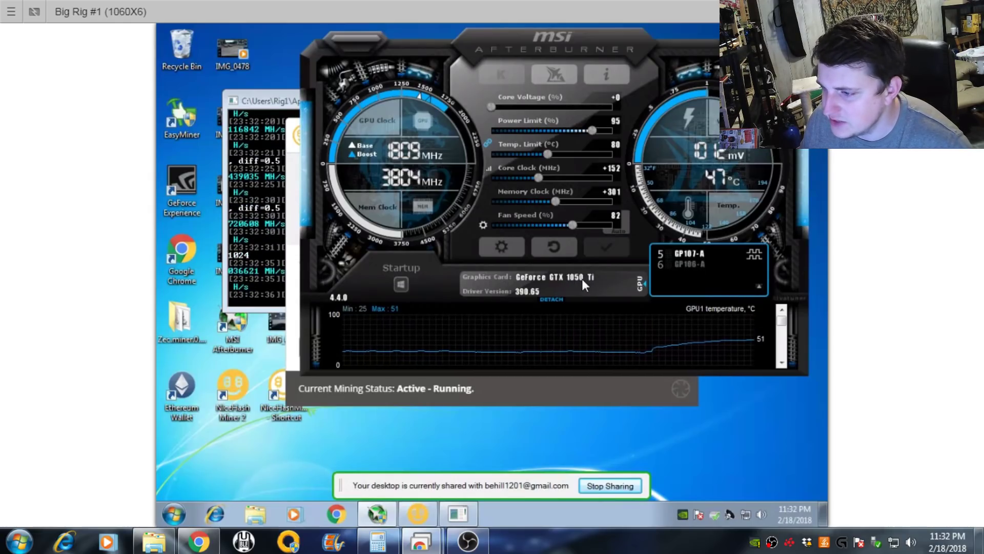
mouse_move(687, 260)
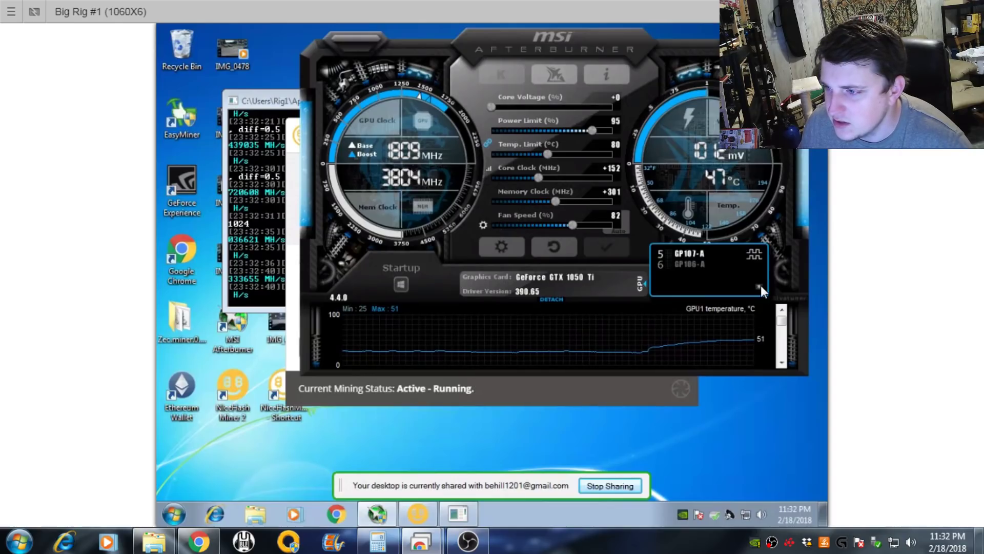
left_click(687, 253)
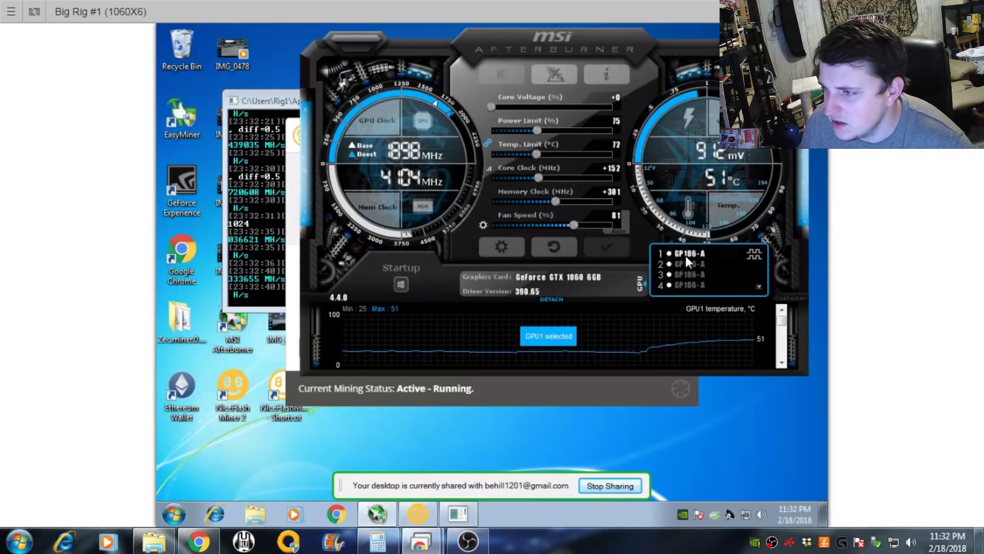
mouse_move(367, 340)
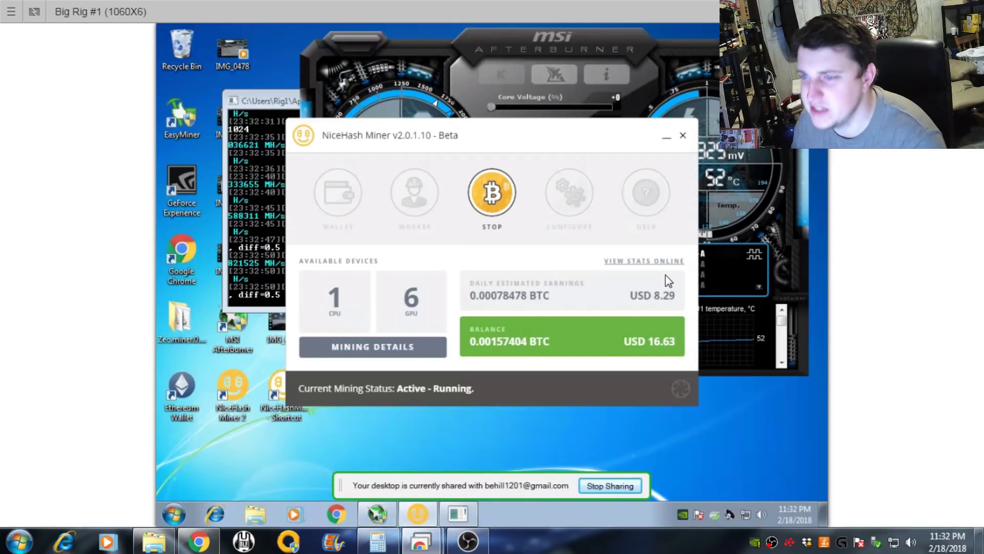
mouse_move(272, 129)
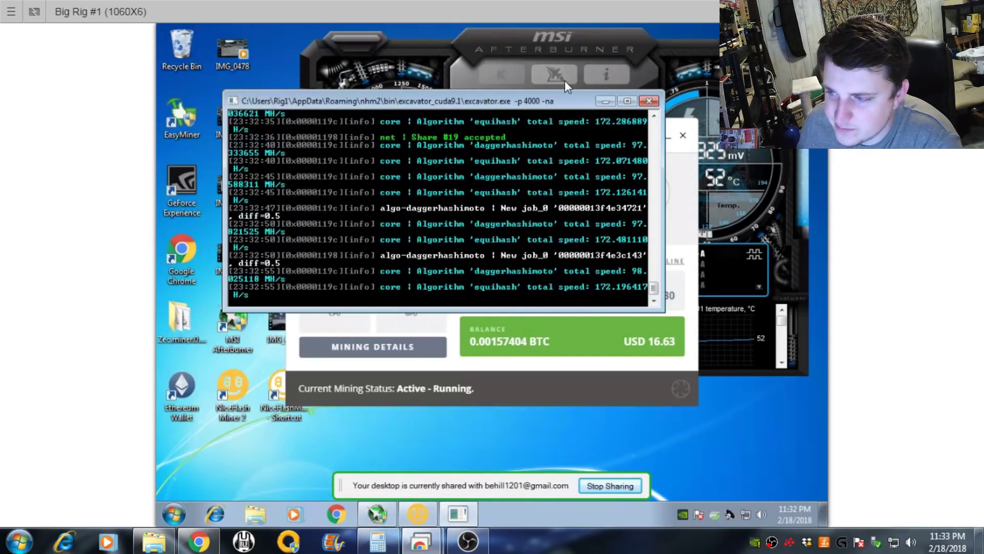
Bring the excavator console forward to watch Equihash (~172) and Dagger-Hashimoto (~98) speeds
left_click(552, 73)
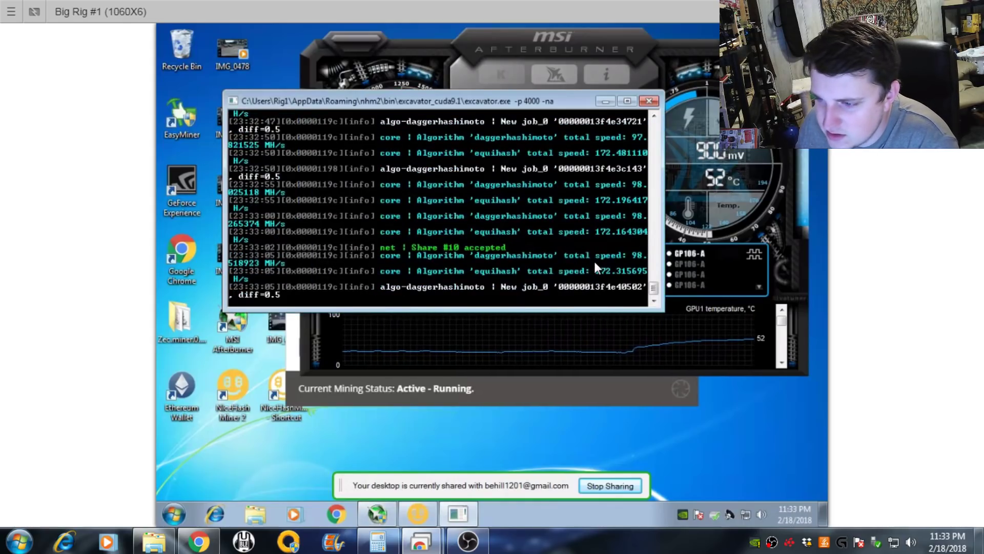
mouse_move(636, 263)
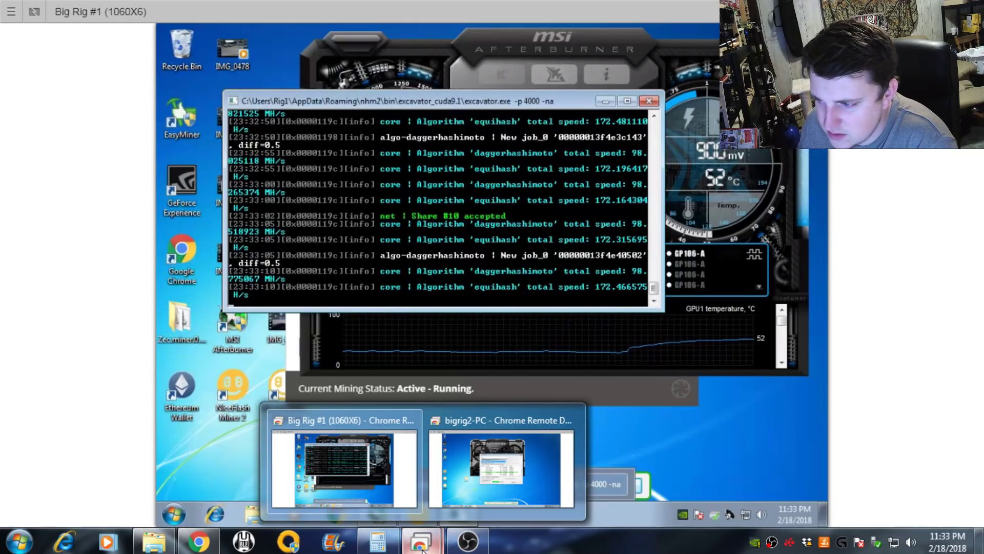
mouse_move(444, 509)
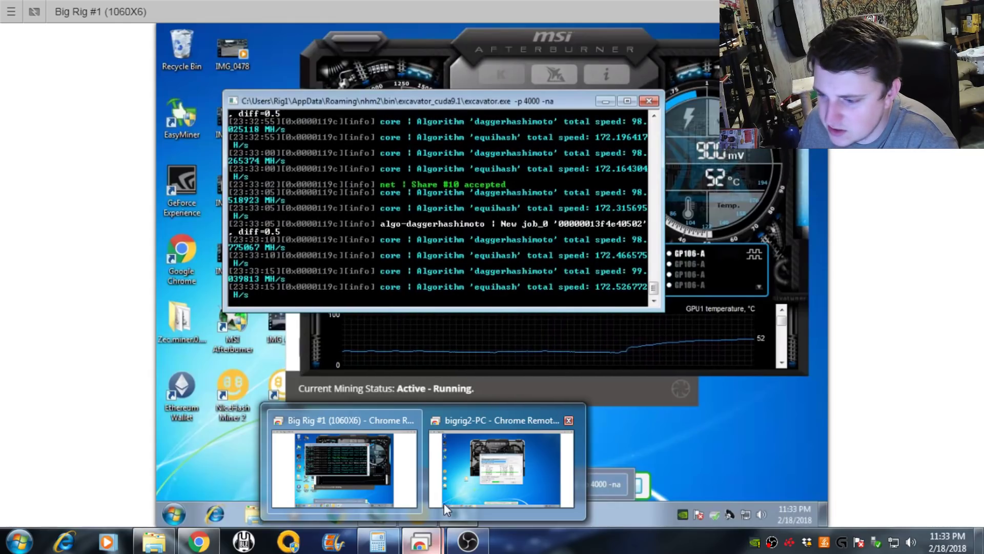
Switch to the bigrig2-PC session where the Equihash (dtsm) benchmark runs near 163 Sol/s
left_click(501, 468)
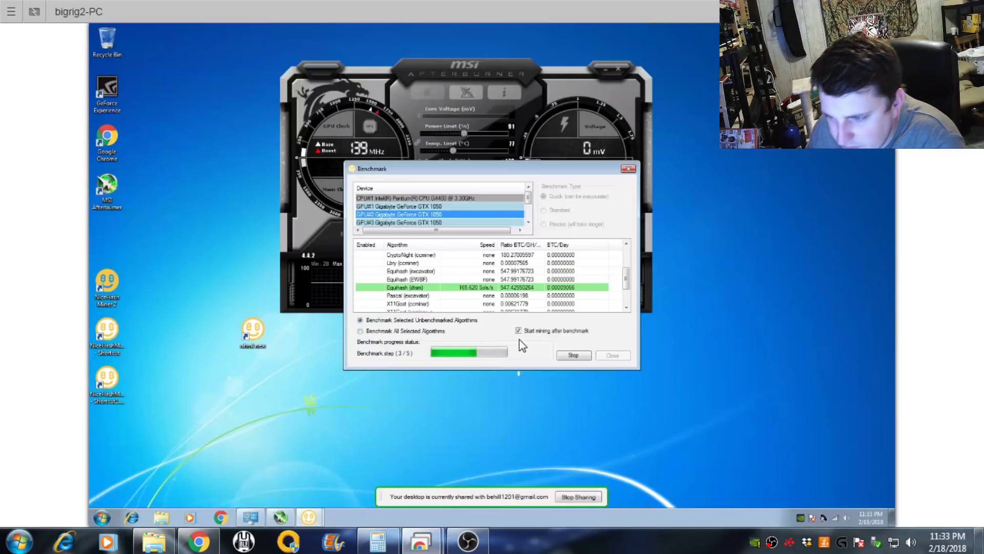
mouse_move(468, 294)
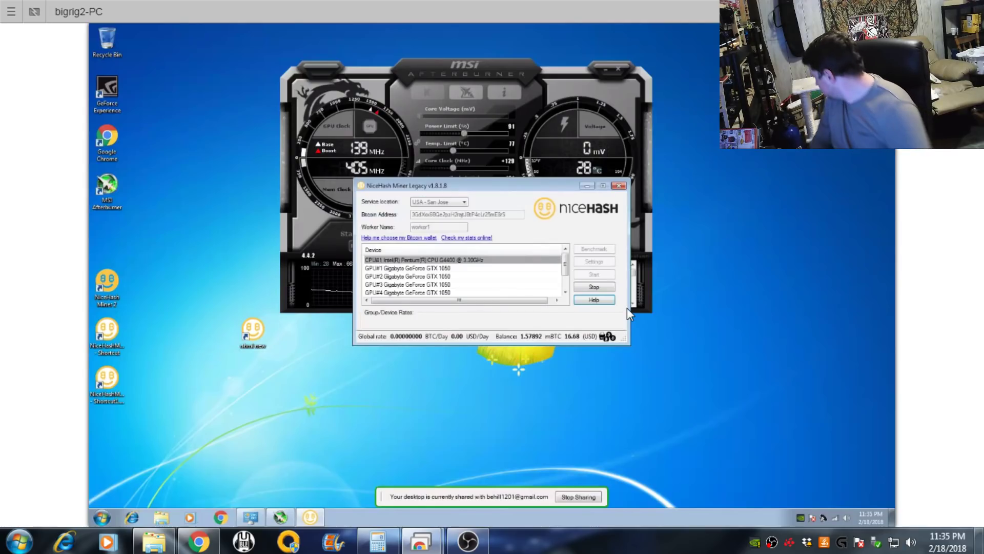
Start mining Equihash via dtsm on all five GPUs, about 830 Sol/s and $4.84/day
left_click(593, 274)
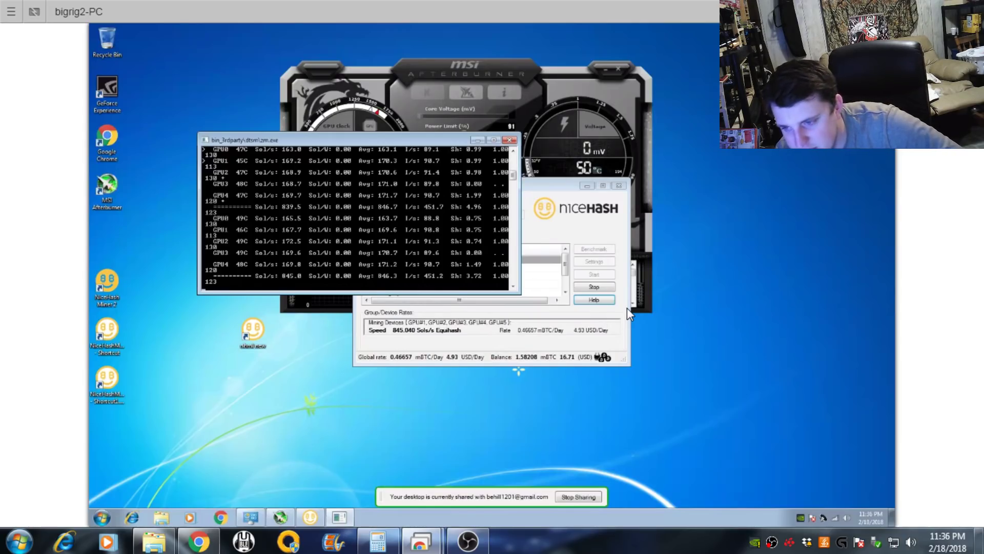
mouse_move(505, 251)
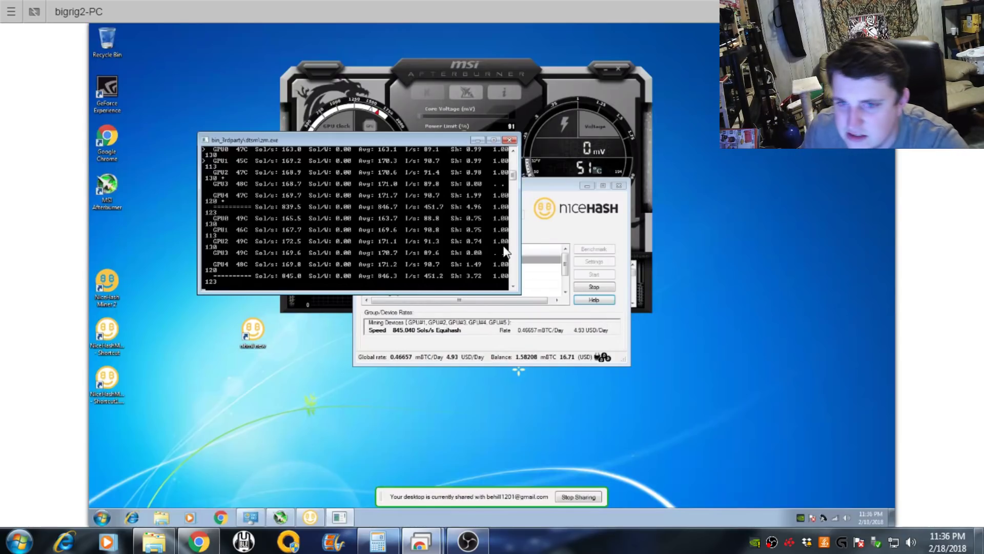
mouse_move(254, 149)
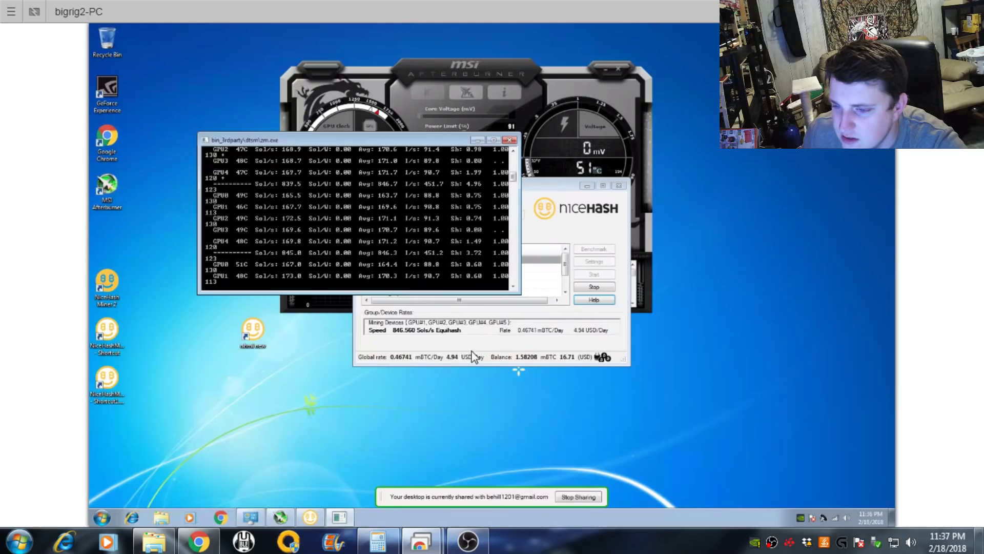
mouse_move(559, 348)
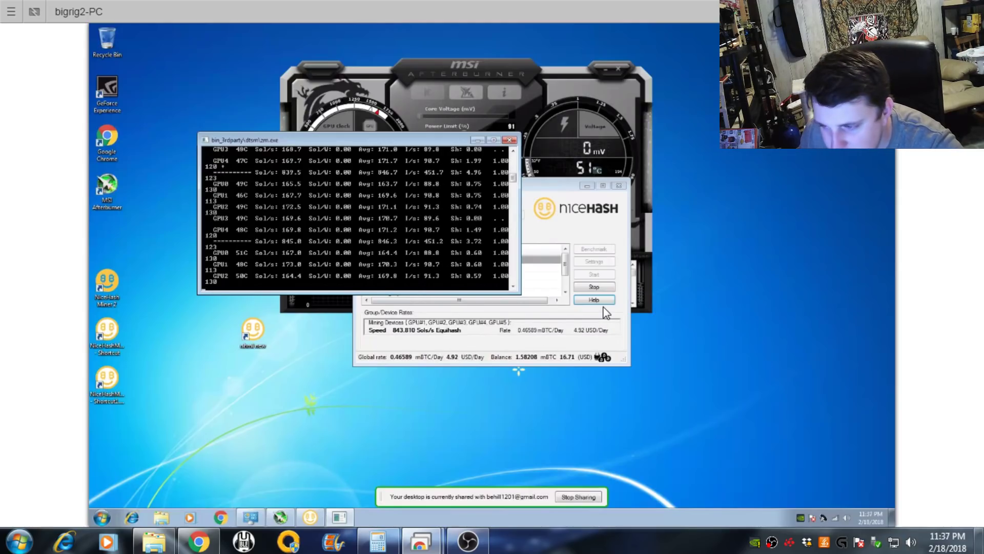
left_click(378, 538)
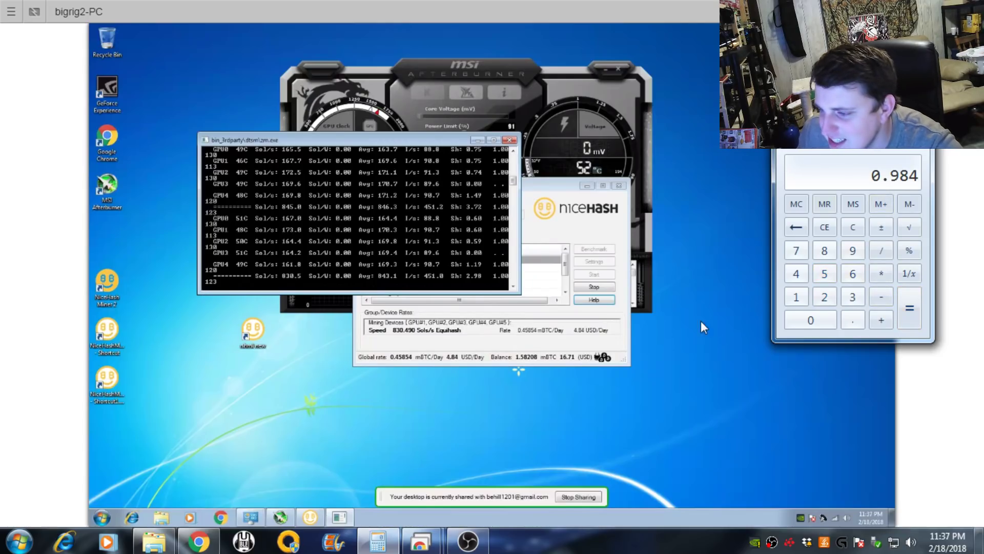
mouse_move(862, 175)
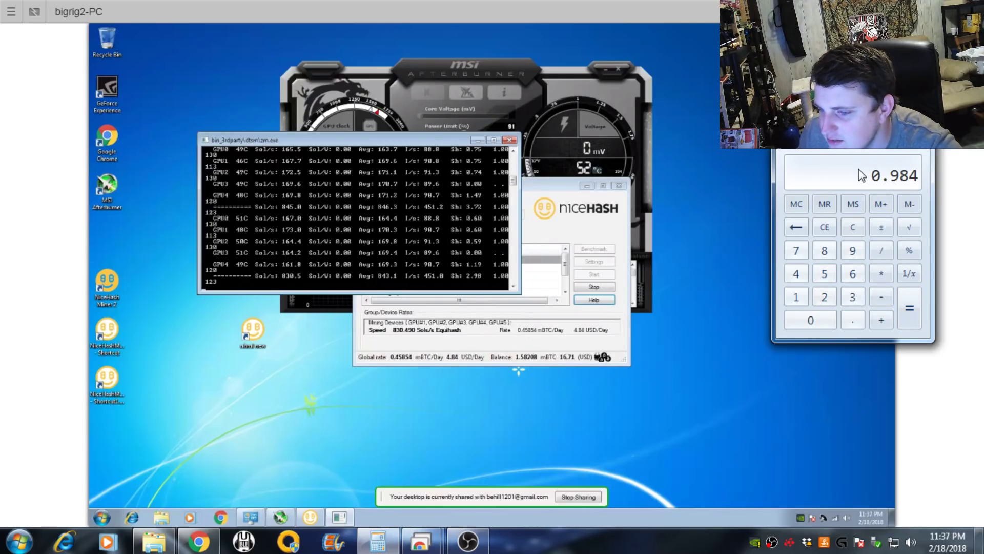
mouse_move(567, 175)
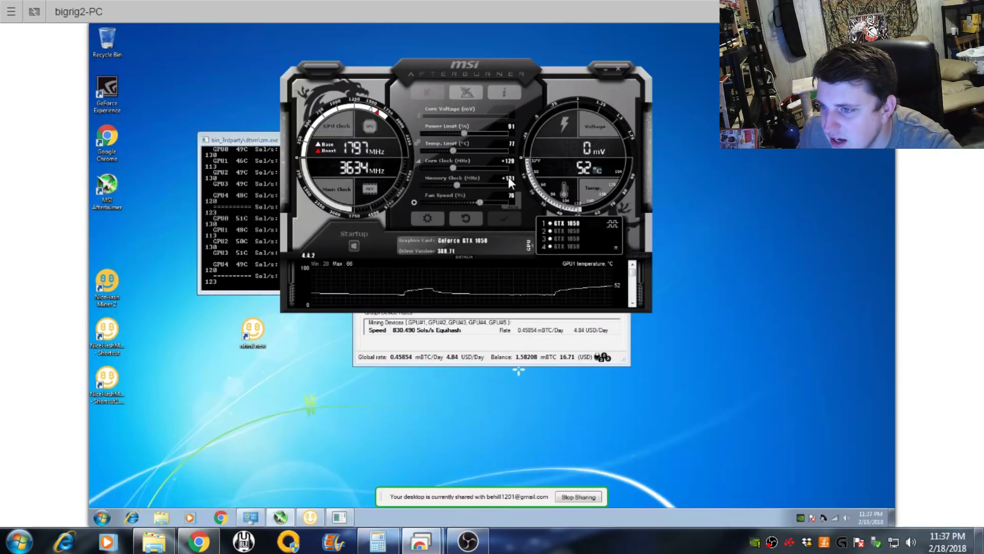
mouse_move(467, 180)
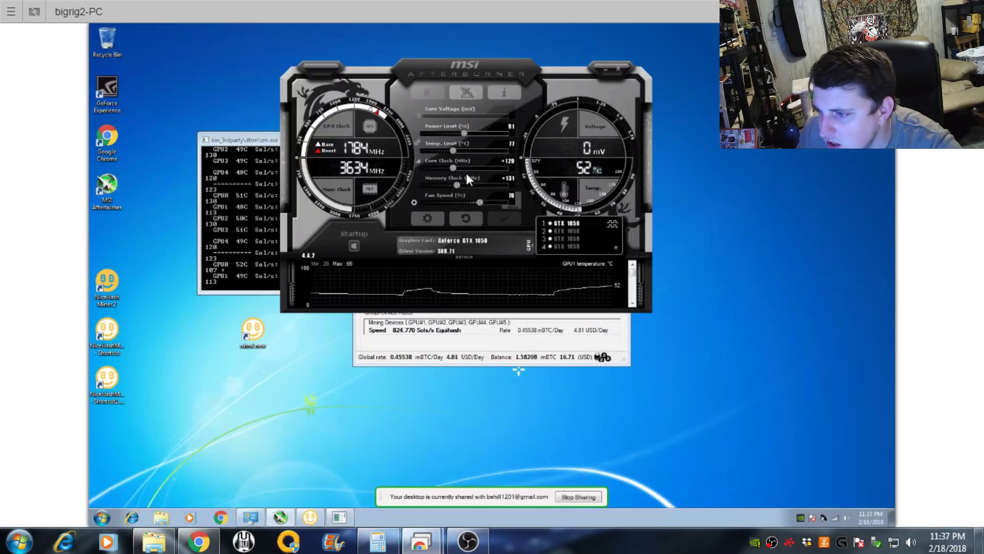